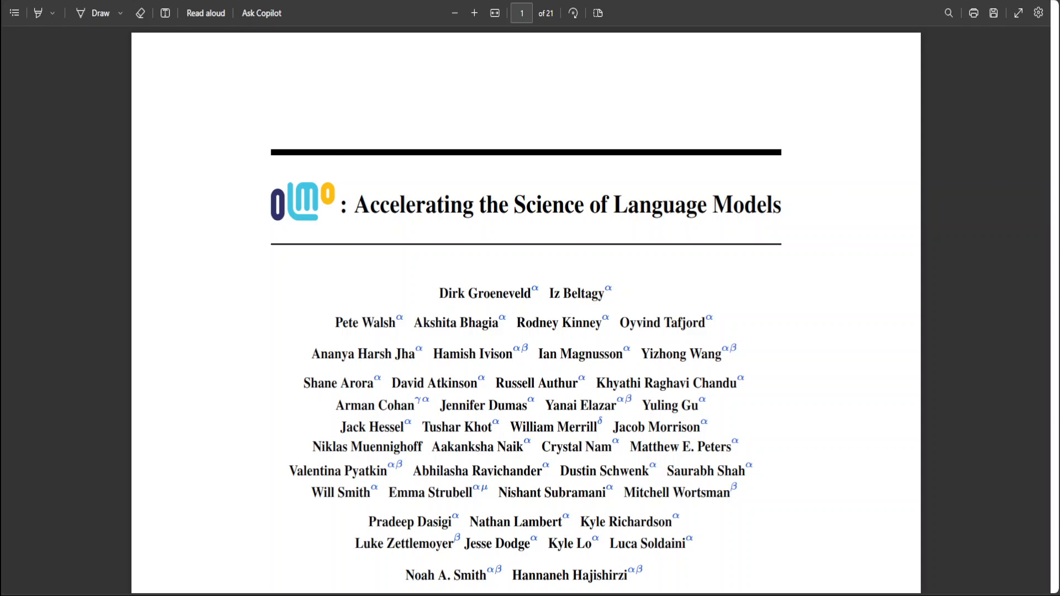
Scroll the OLMo paper to page 3, showing Table 1 of model sizes and tokens trained.
scroll(down, 3)
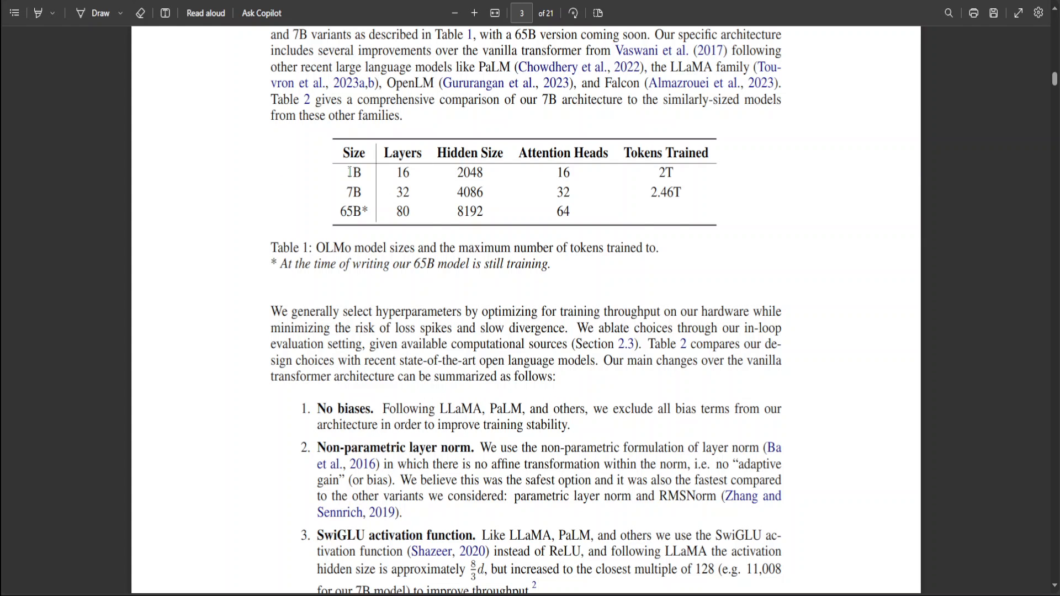
double_click(352, 172)
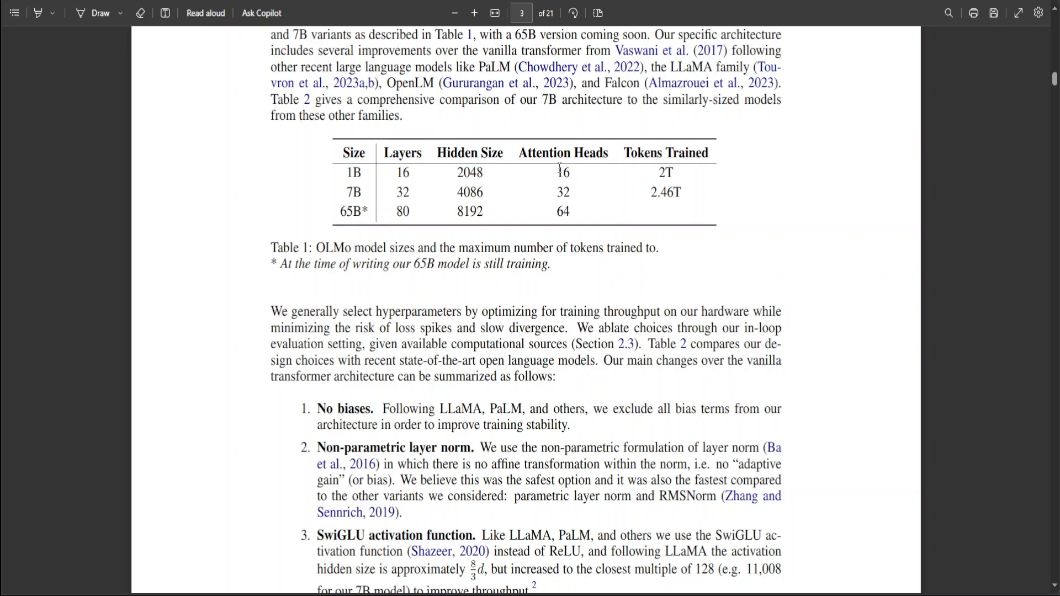
double_click(562, 172)
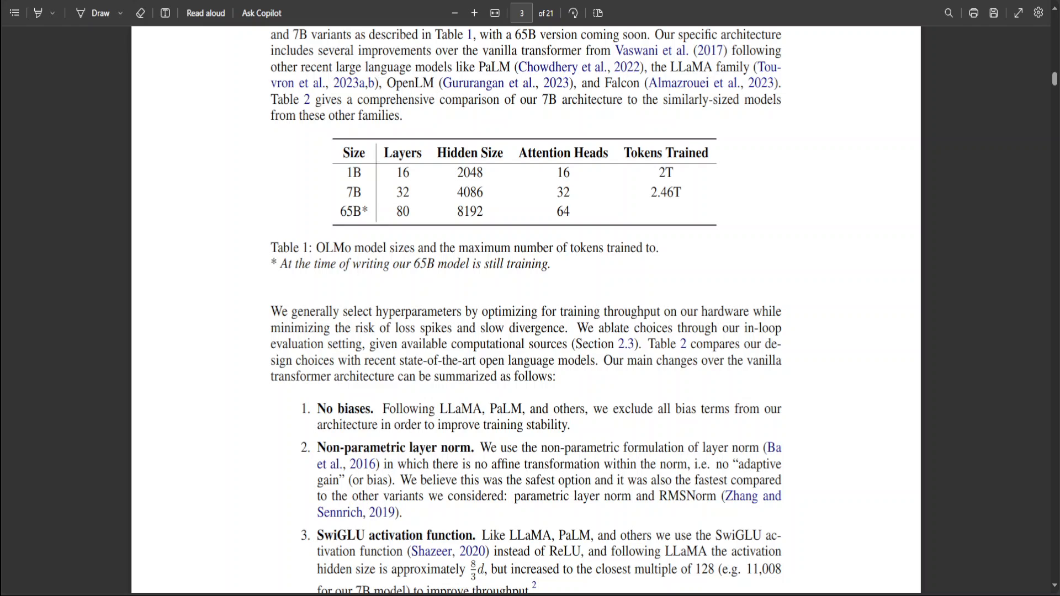
mouse_move(439, 153)
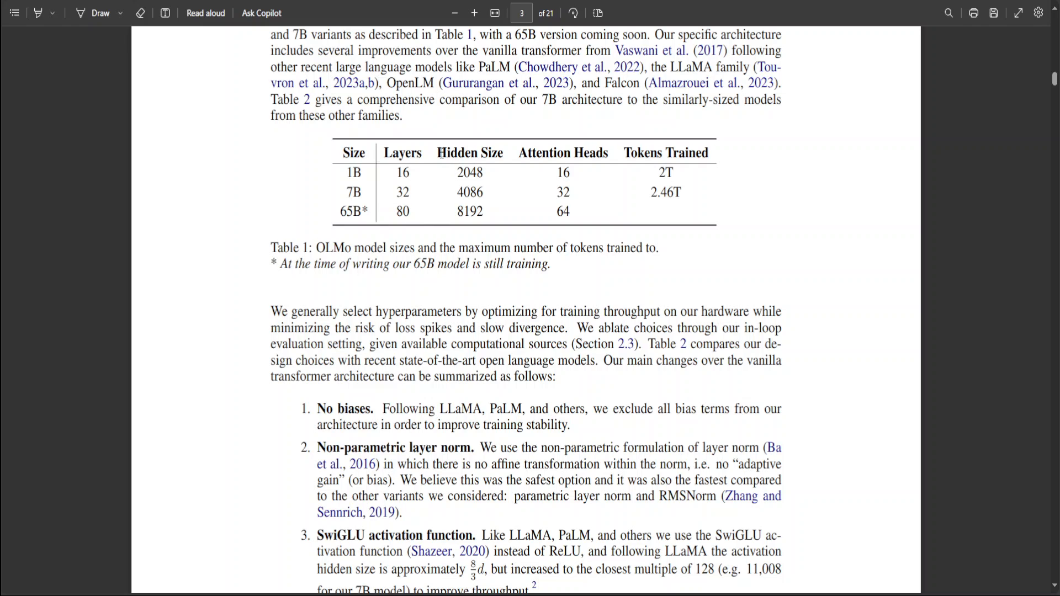
double_click(469, 153)
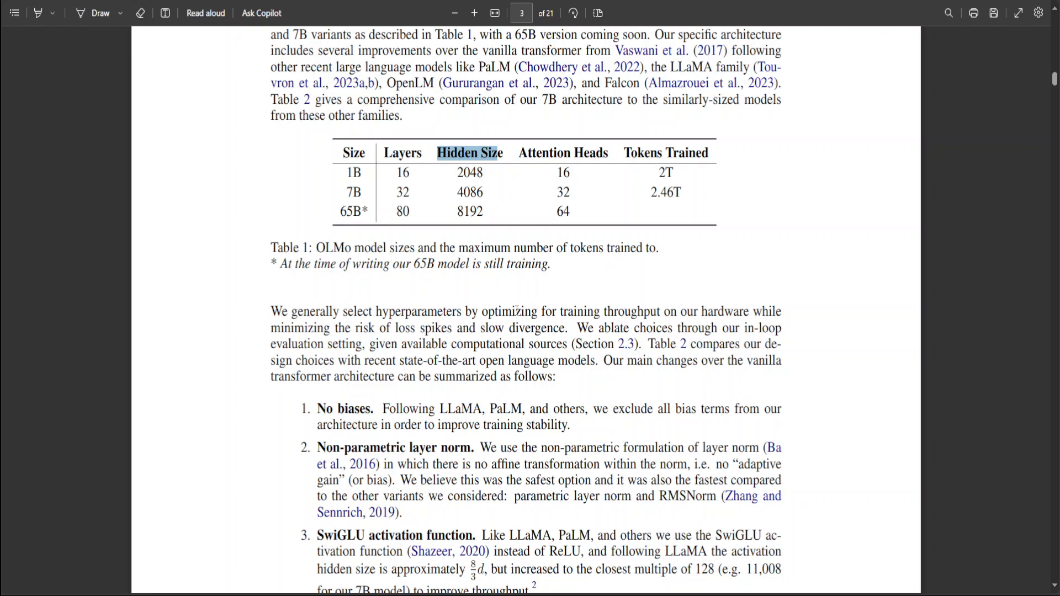
mouse_move(500, 279)
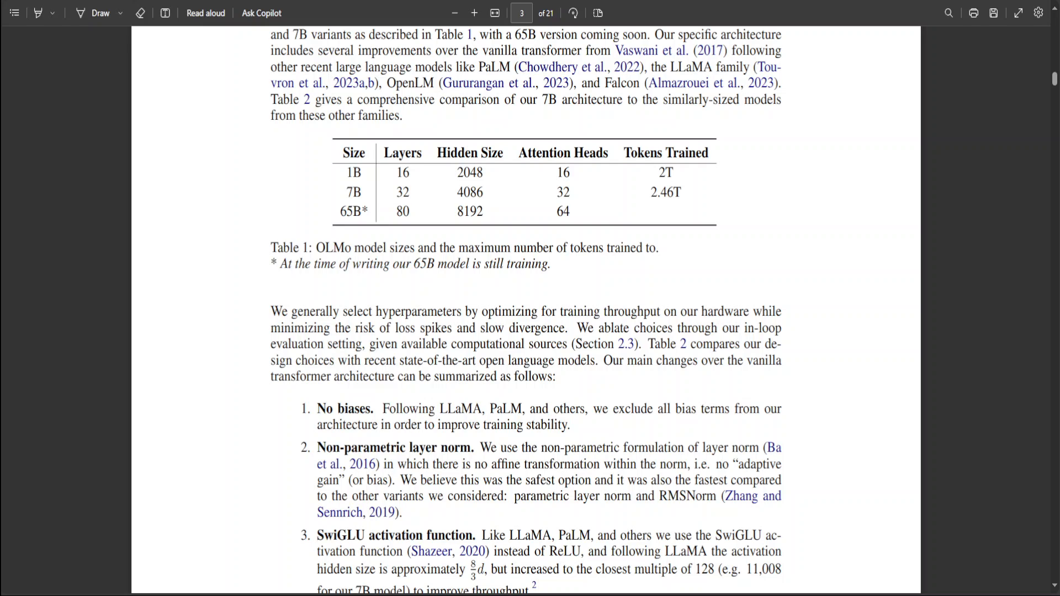
mouse_move(5, 424)
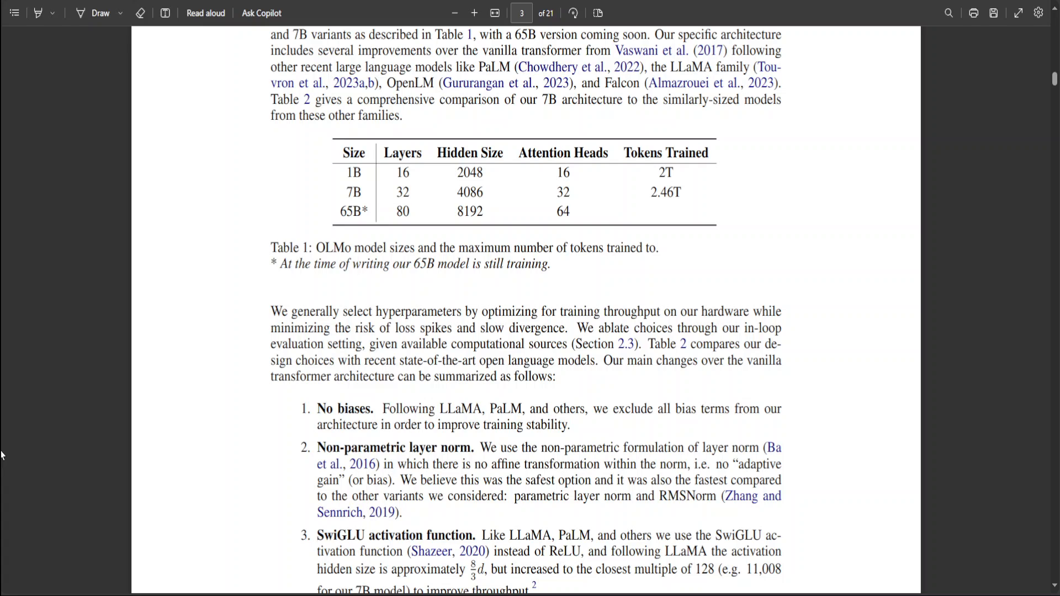
mouse_move(246, 404)
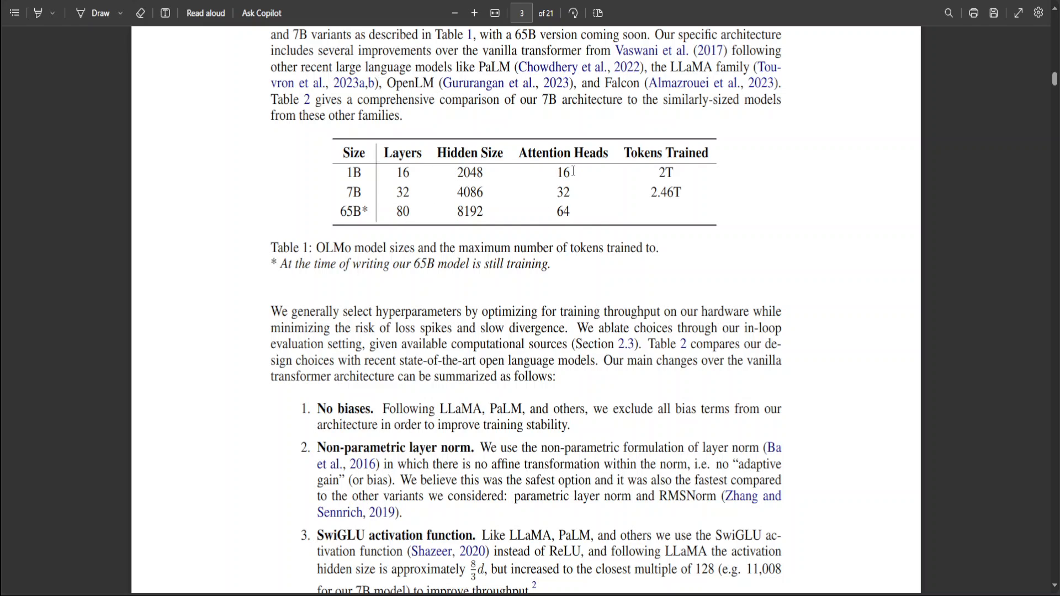
mouse_move(558, 214)
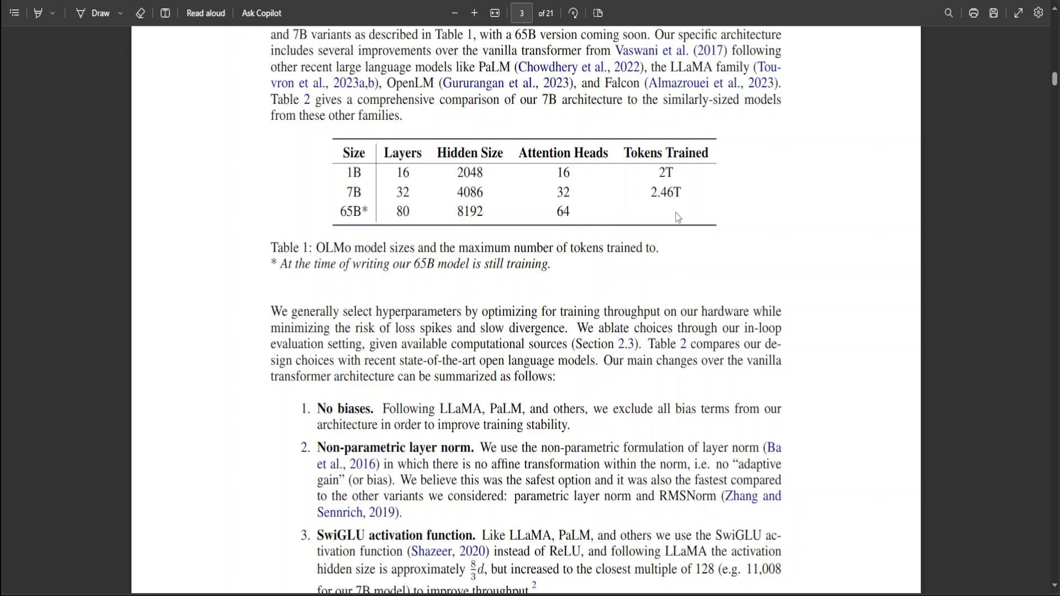
mouse_move(662, 221)
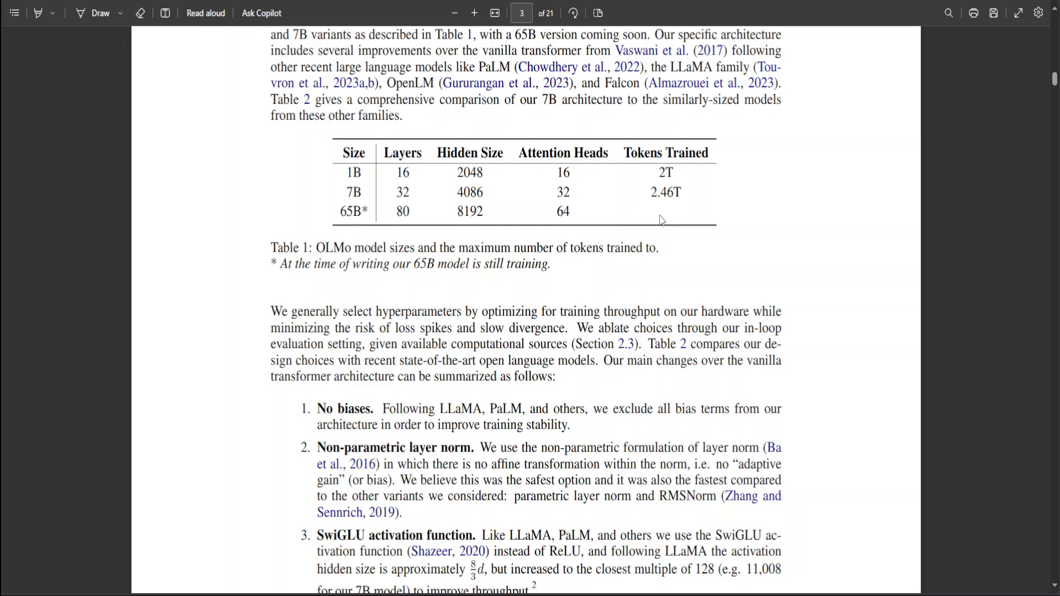
mouse_move(705, 207)
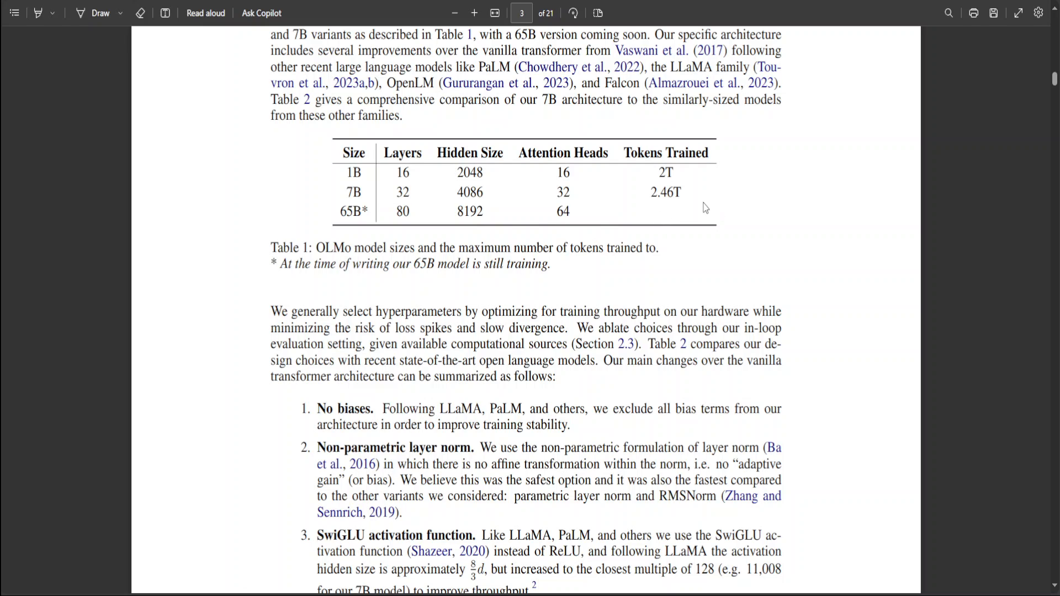
double_click(665, 172)
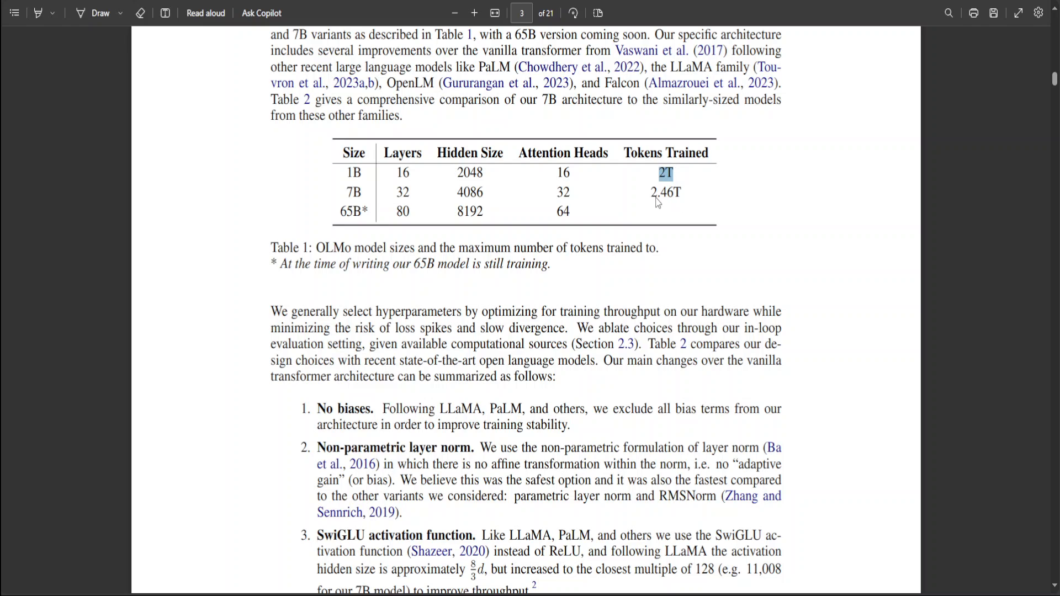
mouse_move(624, 244)
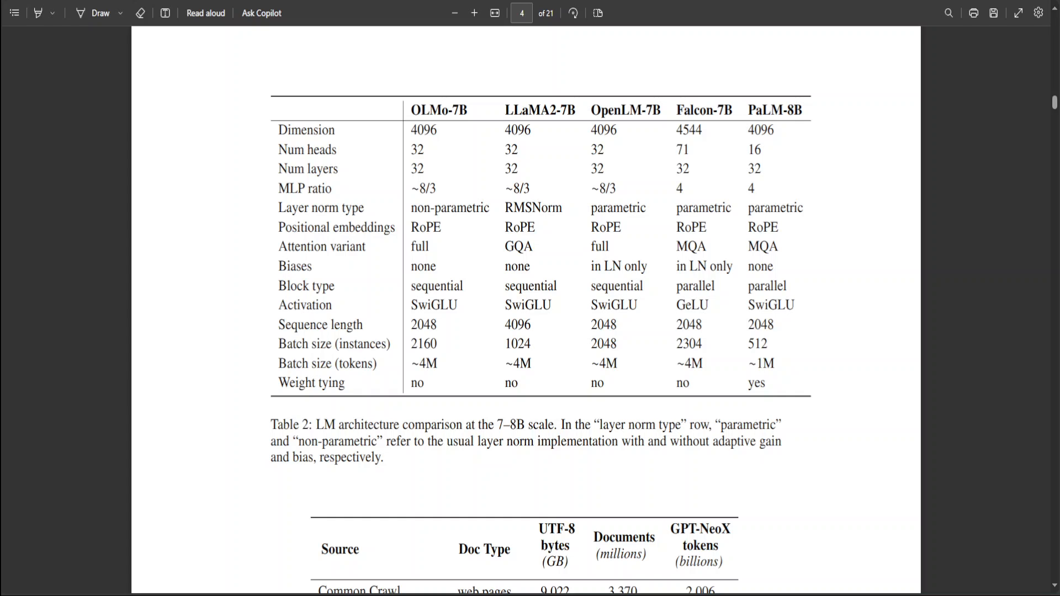
mouse_move(162, 269)
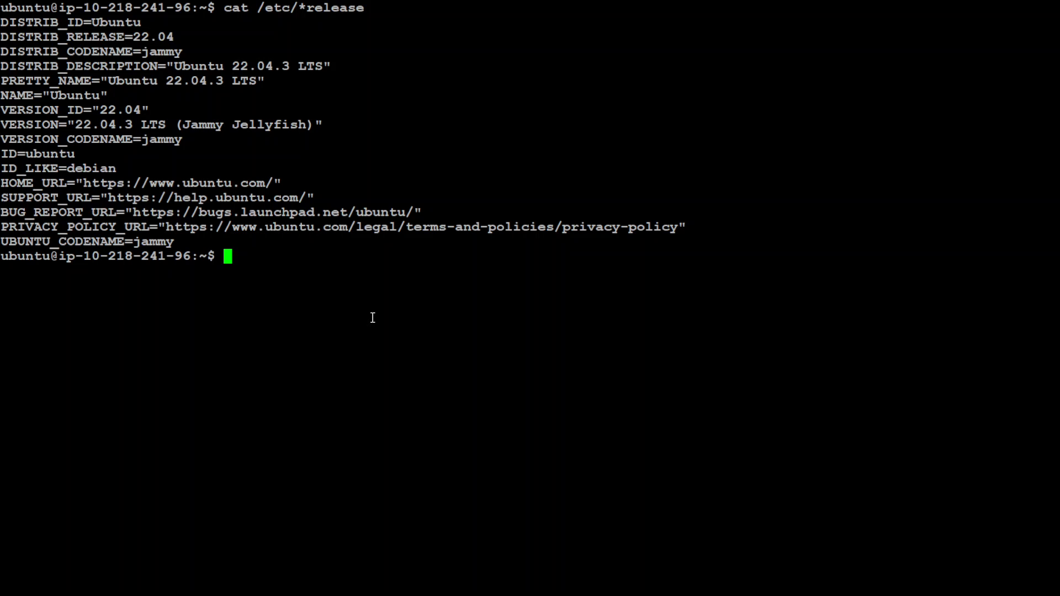
Clear the terminal and run pip install ai2-olmo until installation finishes.
text(CLEA)
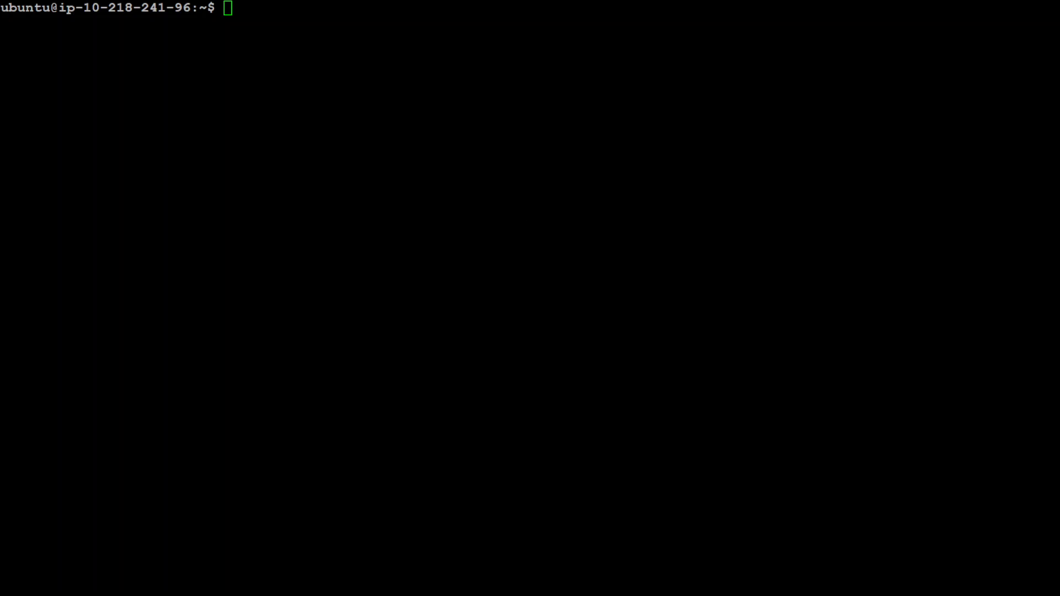
text(pip install ai2-olmo)
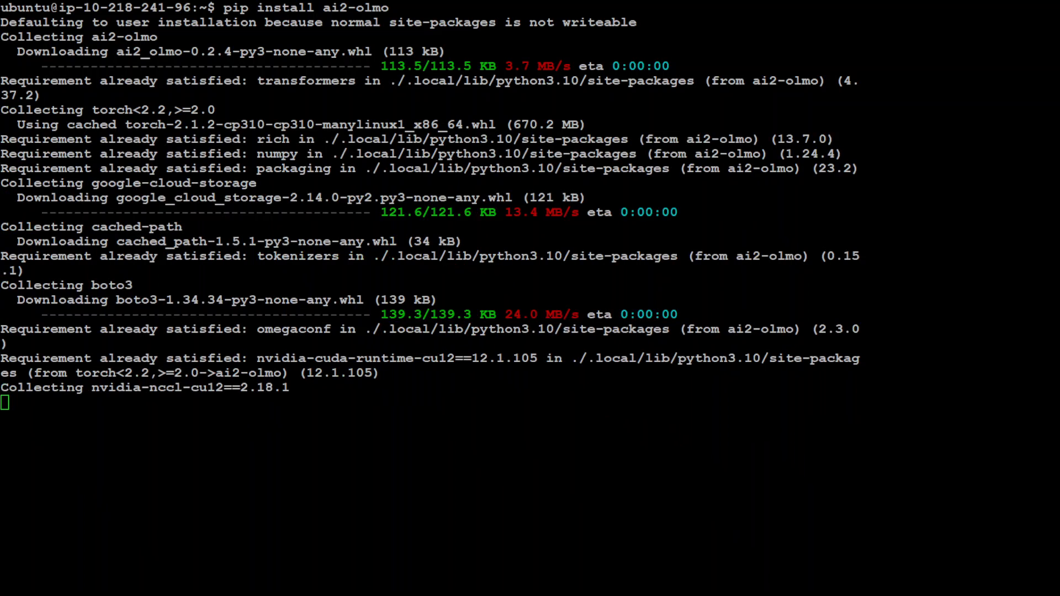
scroll(down, 3)
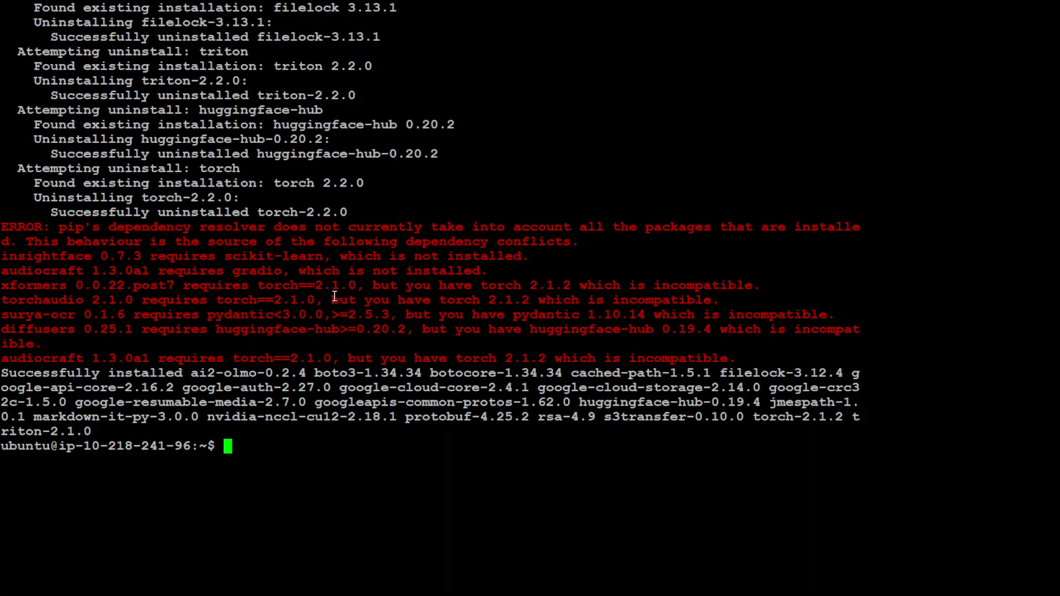
Start python3, import hf_olmo, and import AutoModelForCausalLM and AutoTokenizer from transformers.
text(pyth)
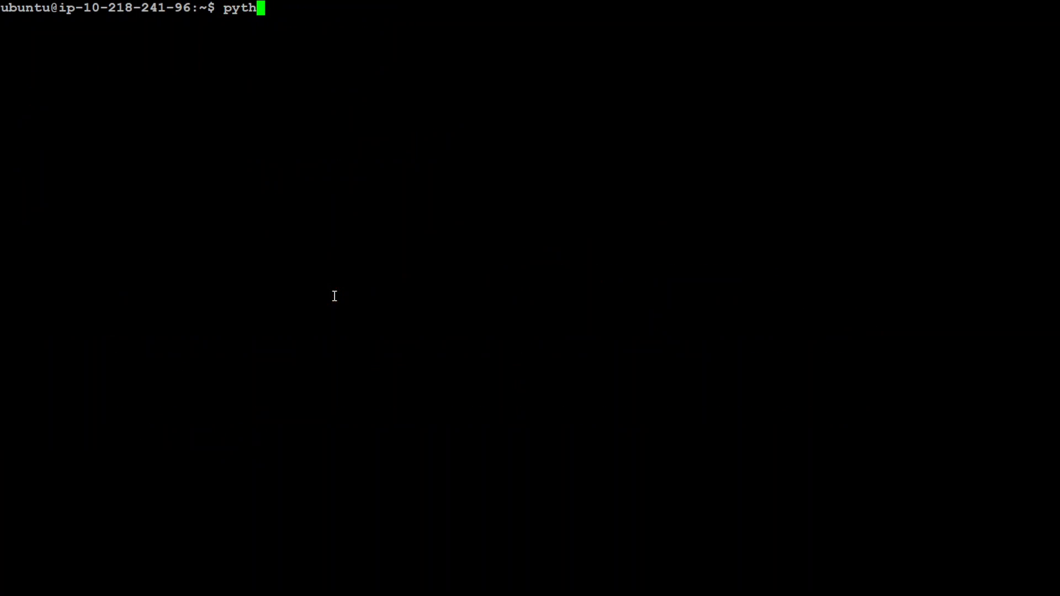
text(on3)
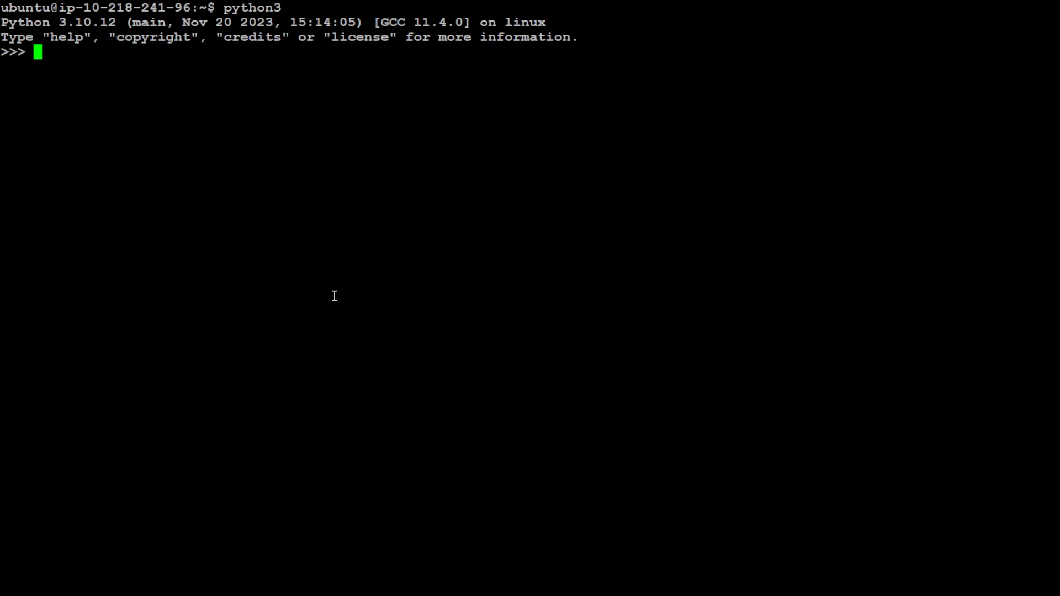
mouse_move(292, 244)
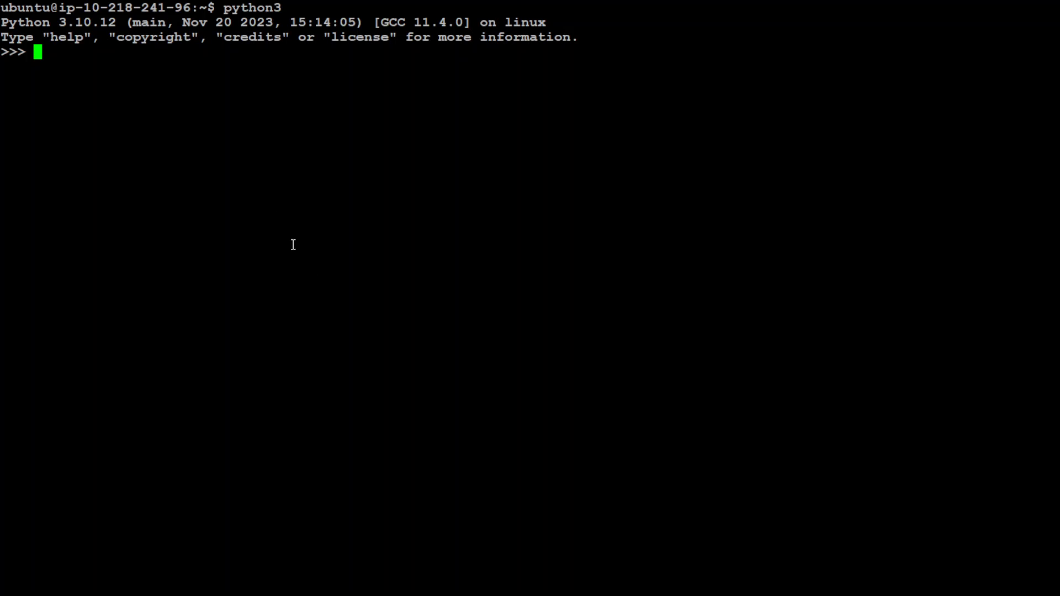
text(import hf_olmo)
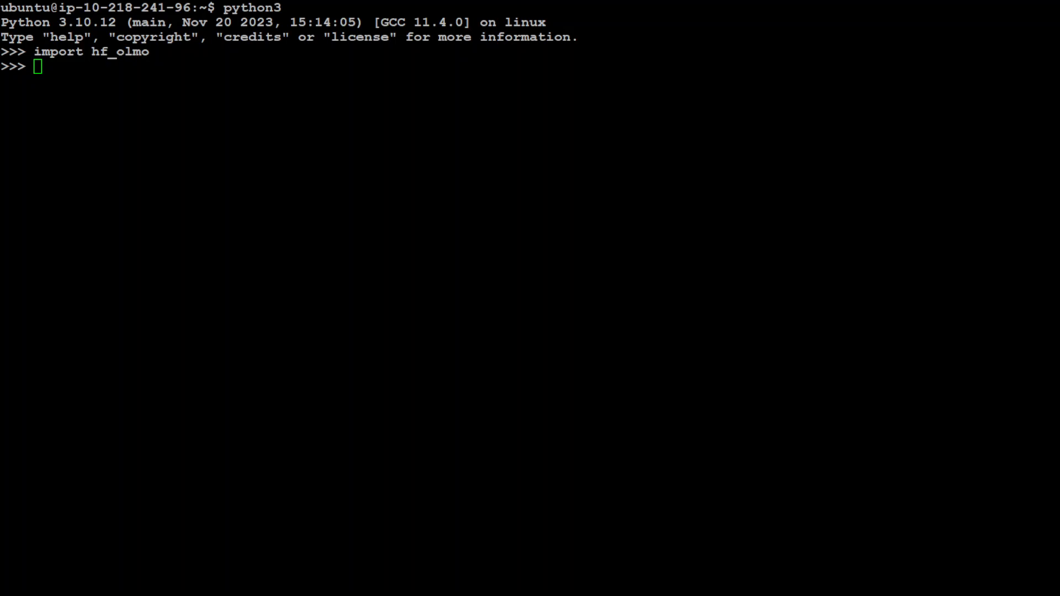
text(from transformers import AutoModelForCausalLM, AutoTokenizer)
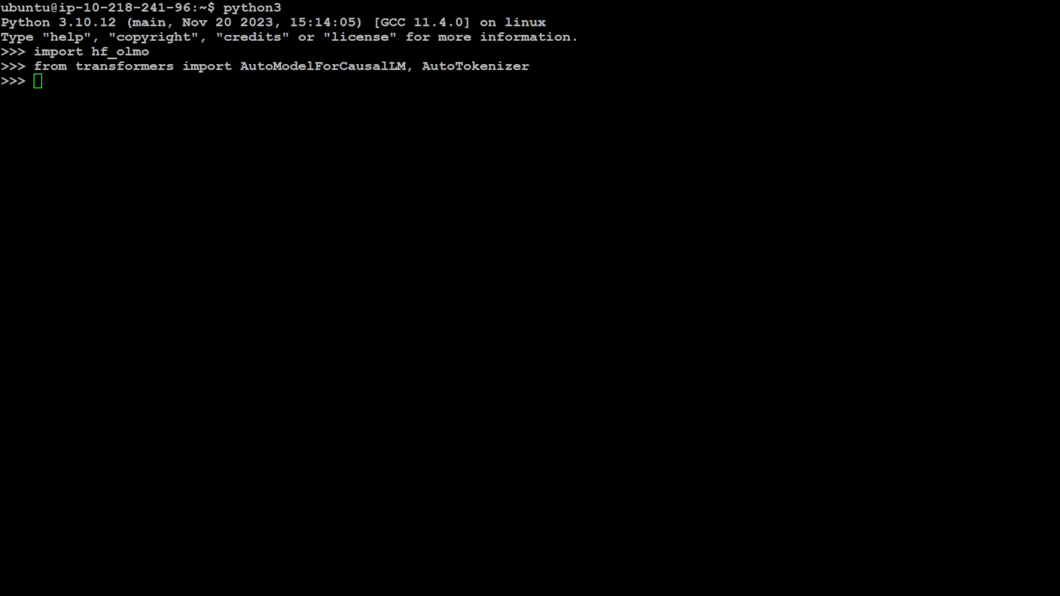
Load allenai/OLMo-1B as olmo with AutoModelForCausalLM, and its AutoTokenizer as tokenizer.
text(olmo = AutoModelForCausalLM.from_pretrained("allenai/OLMo-1B"))
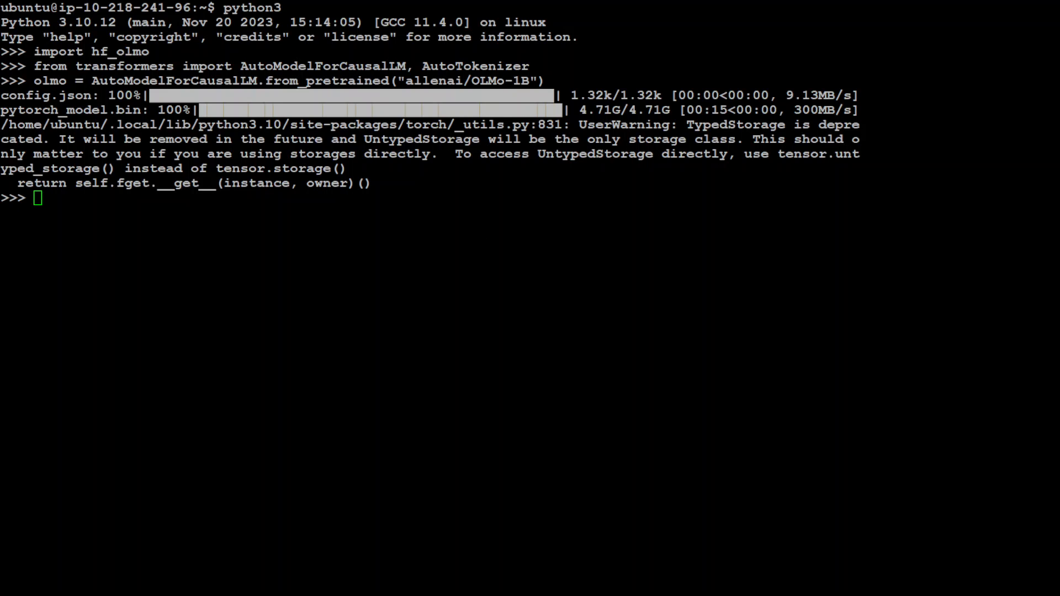
text(tokenizer = AutoTokenizer.from_pretrained("allenai/OLMo-1B"))
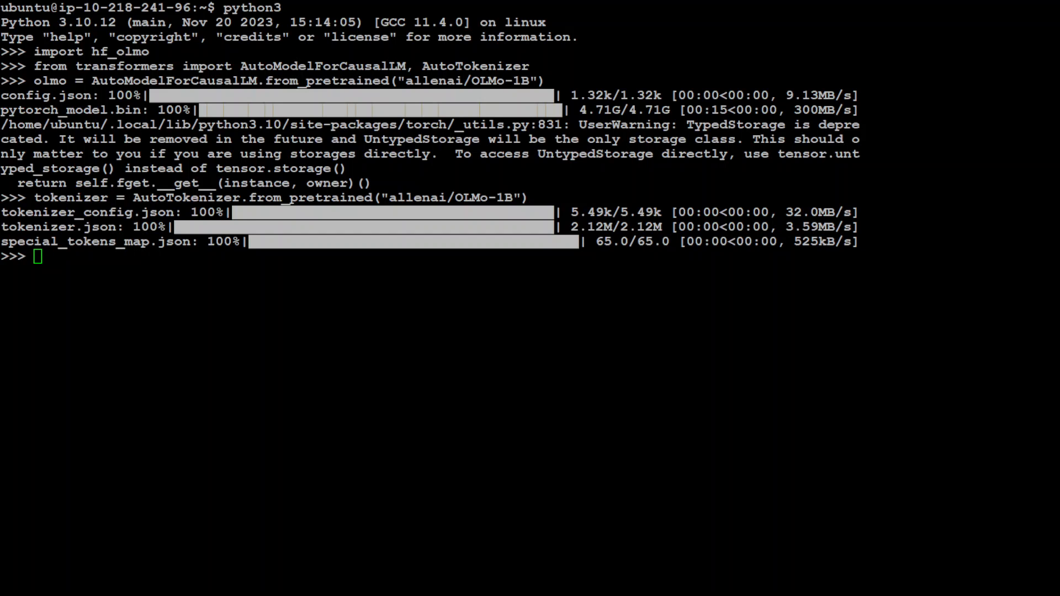
Define message as ["Once Upon a Time"].
text(message = [")
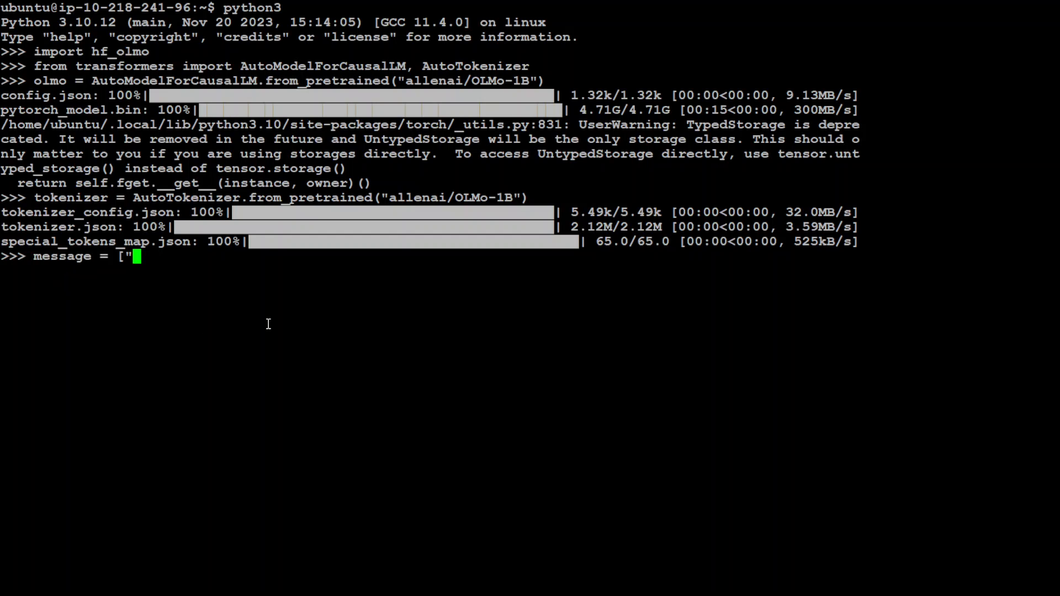
text(Once Upo)
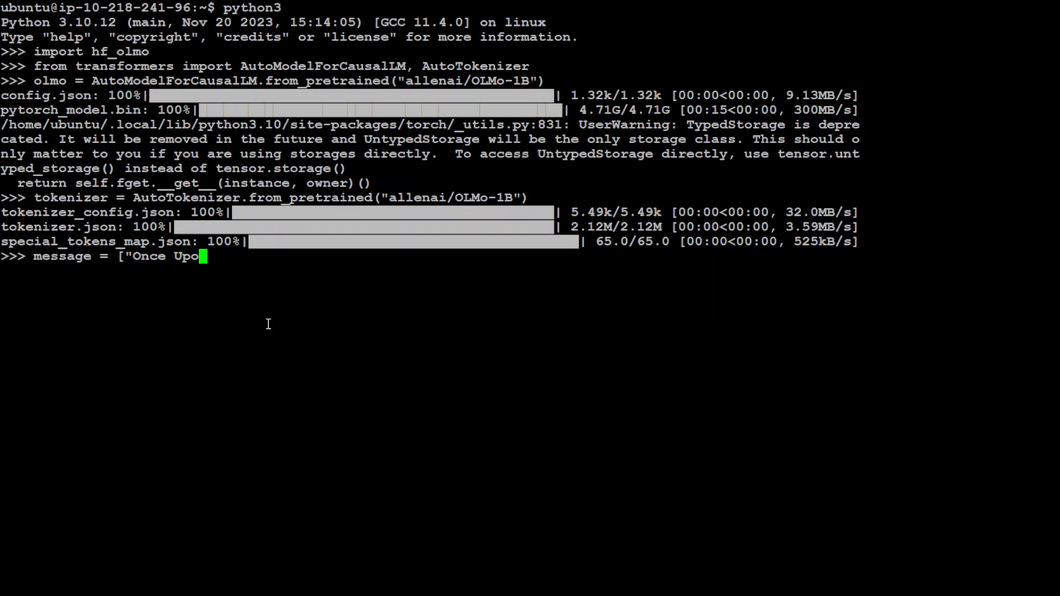
text(n a Time)
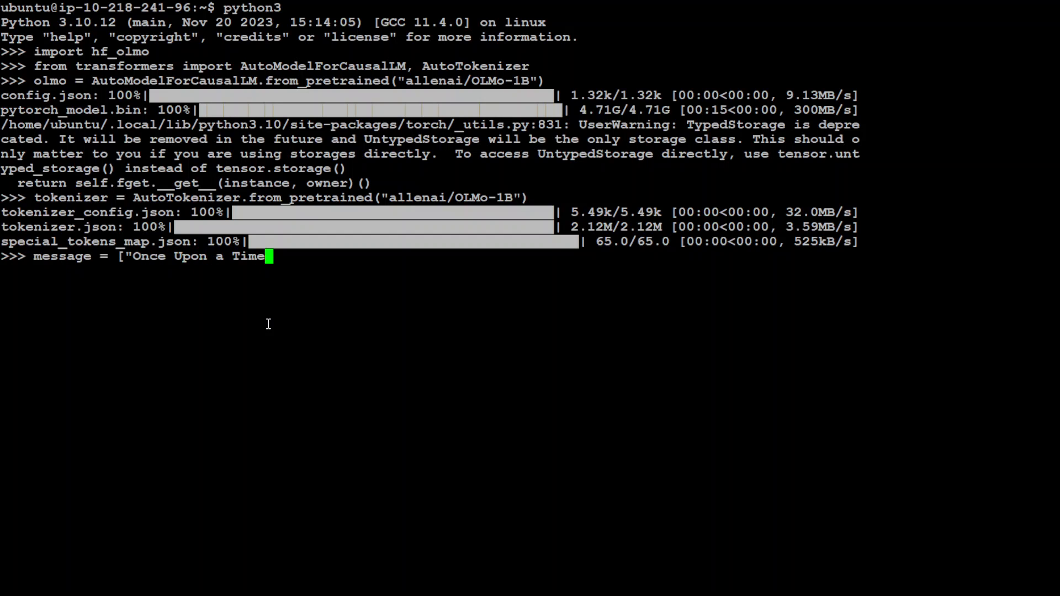
text(")
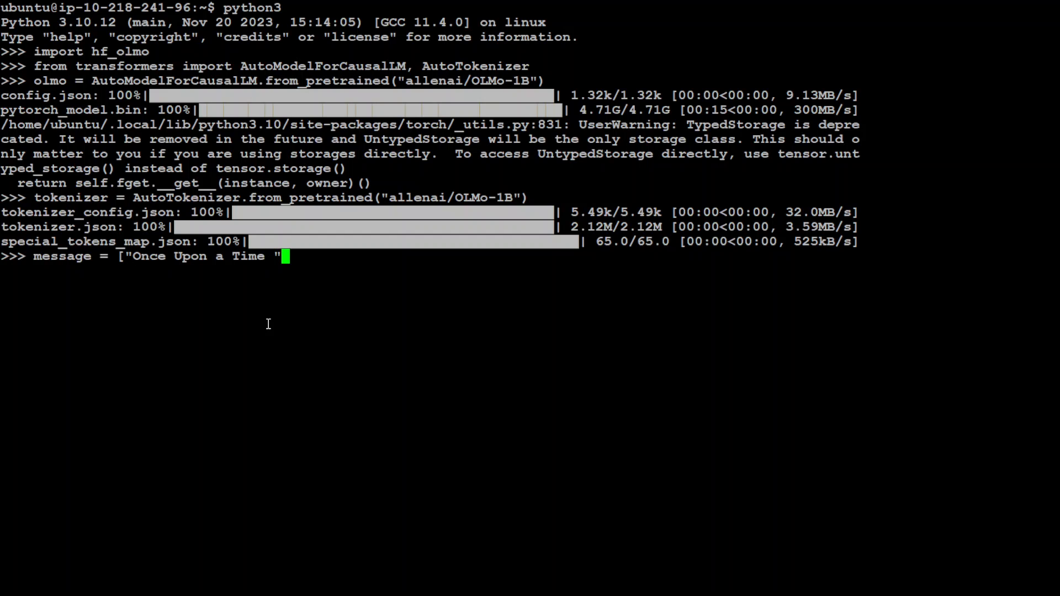
text(])
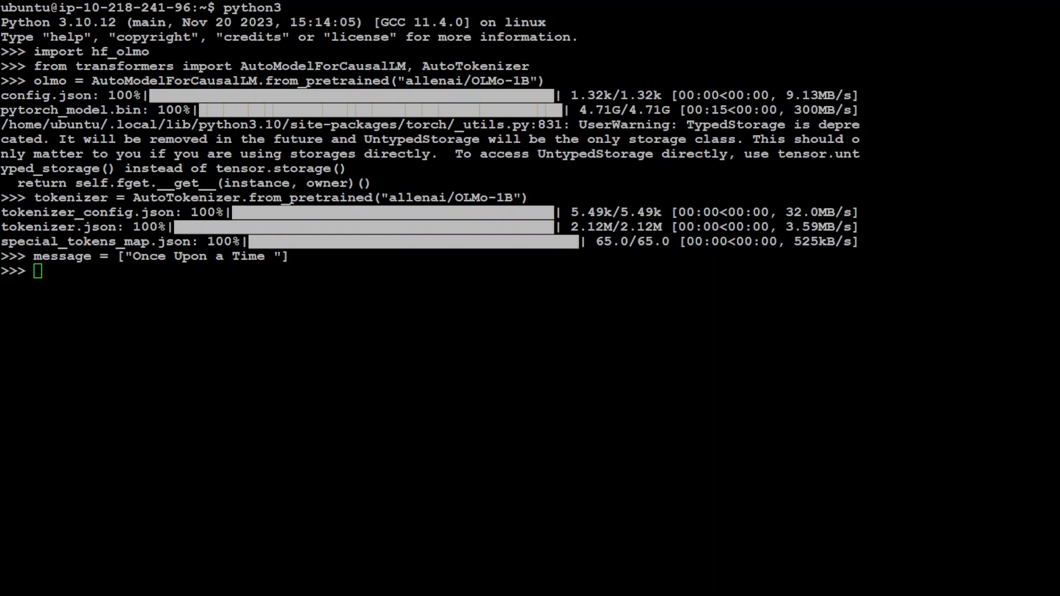
Tokenize the message, generate 100 new tokens with top_k=50 sampling, and print the decoded text.
text(inputs = tokenizer(message, return_tensors='pt', return_token_type_ids=False))
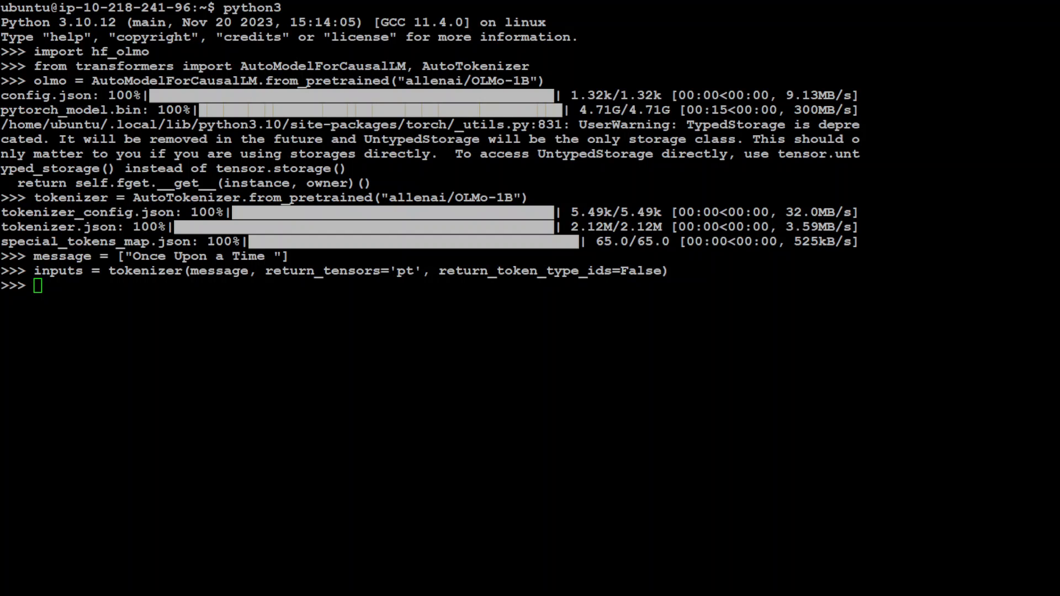
text(response = olmo.generate(**inputs, max_new_tokens=100, do_sample=True, top_k=50, top_p=0.95))
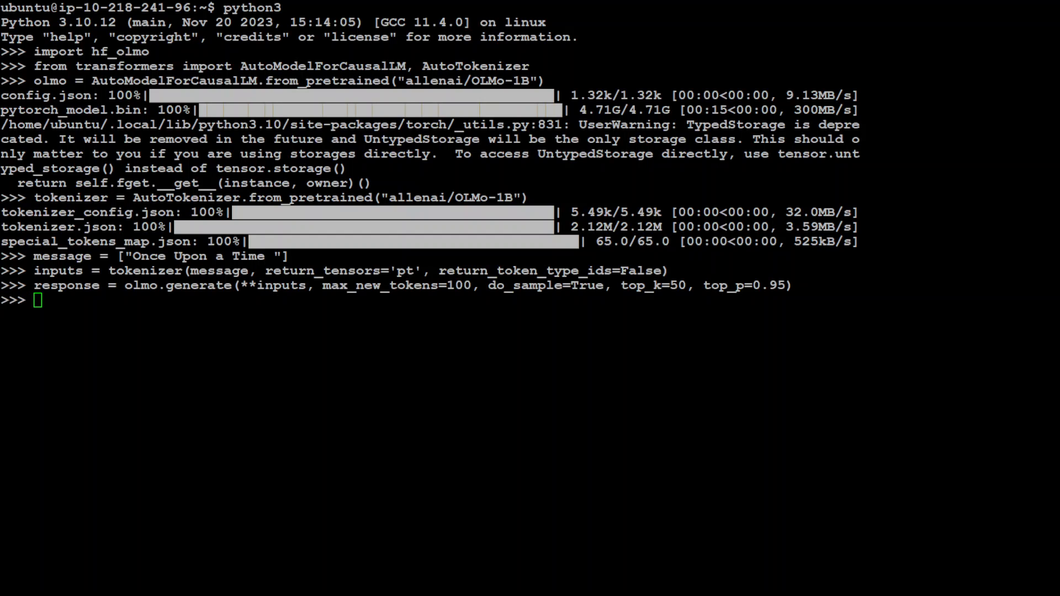
text(print(tokenizer.batch_decode(response, skip_special_tokens=True)[0]))
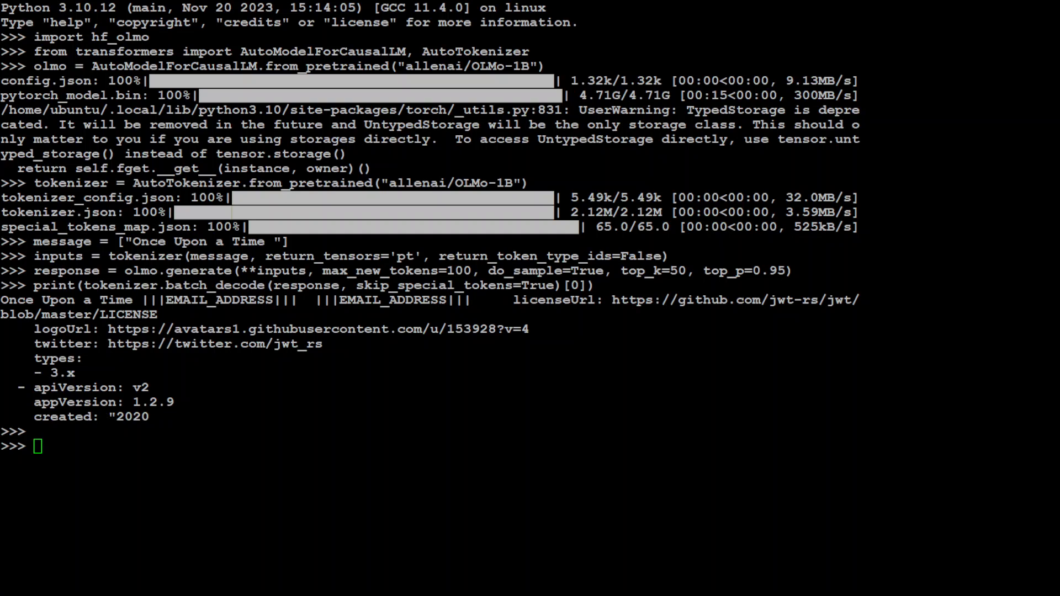
Set message to "Language modeling is ", re-tokenize it, and print the decoded generation.
text(message = ["Language modeling is "])
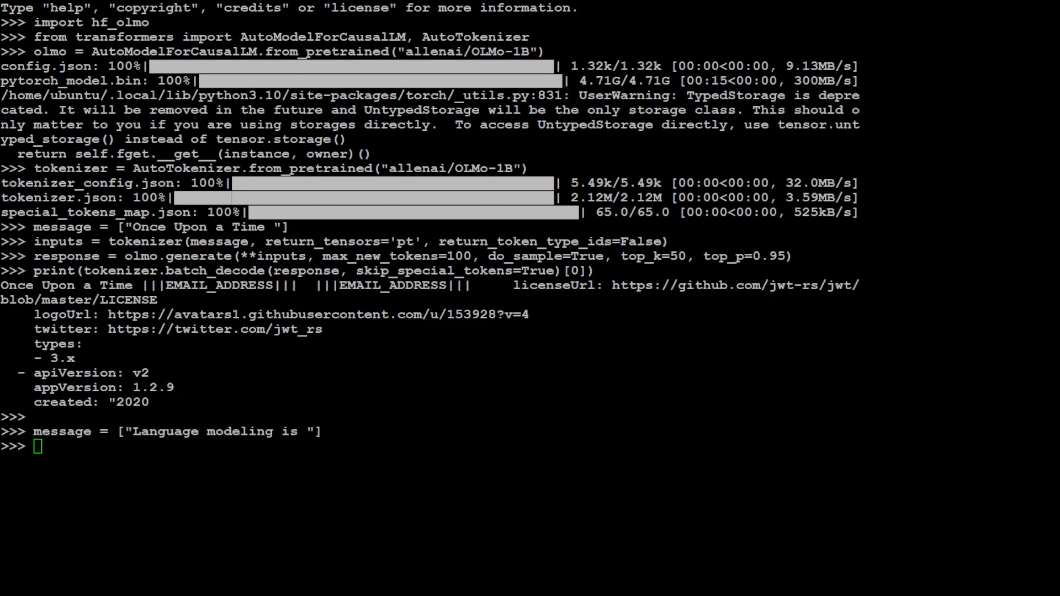
text(inputs = tokenizer(message, return_tensors='pt', return_token_type_ids=False))
text(response = olmo.generate(**inputs, max_new_tokens=100, do_sample=True, top_k=50, top_p=0.95)
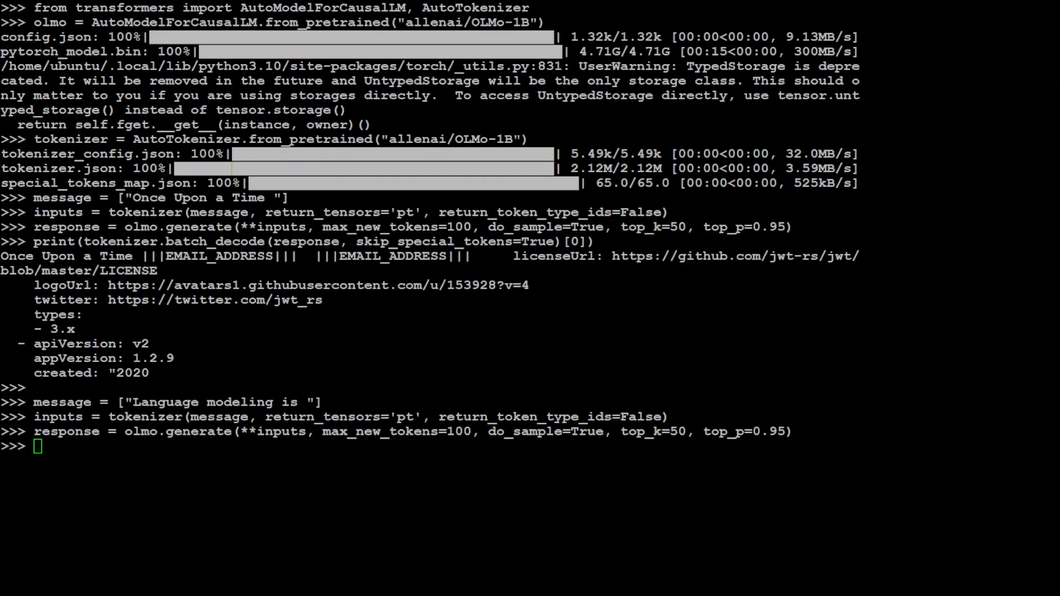
text(print(tokenizer.batch_decode(response, skip_special_tokens=True)[0]))
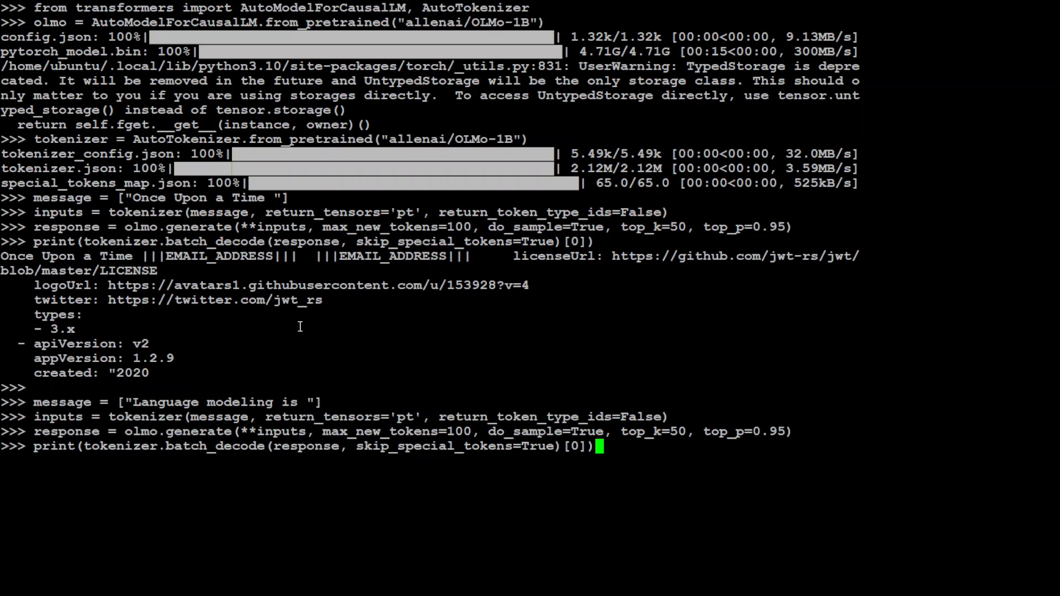
key(Return)
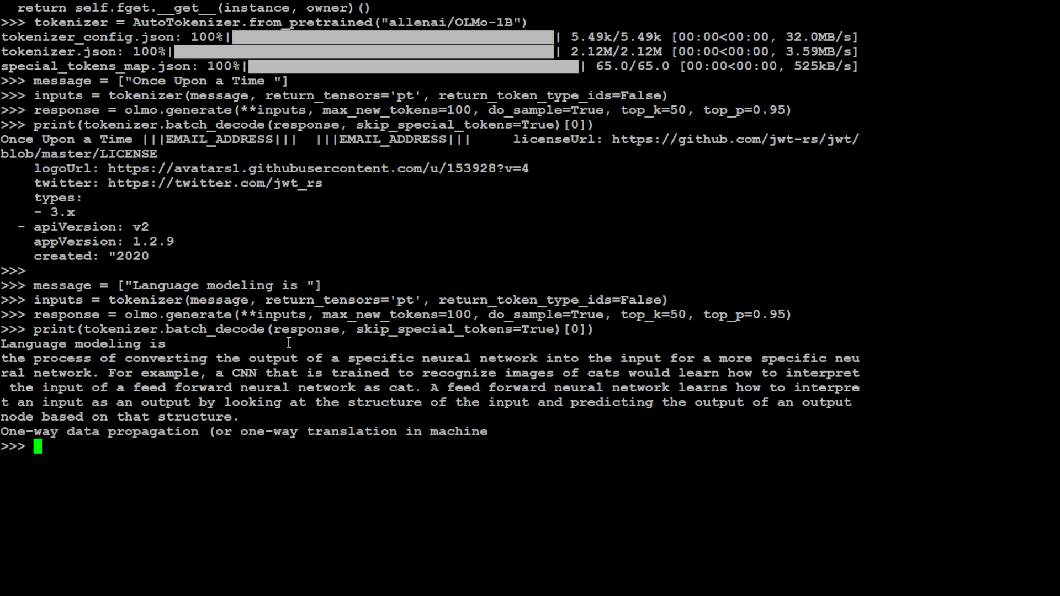
mouse_move(289, 343)
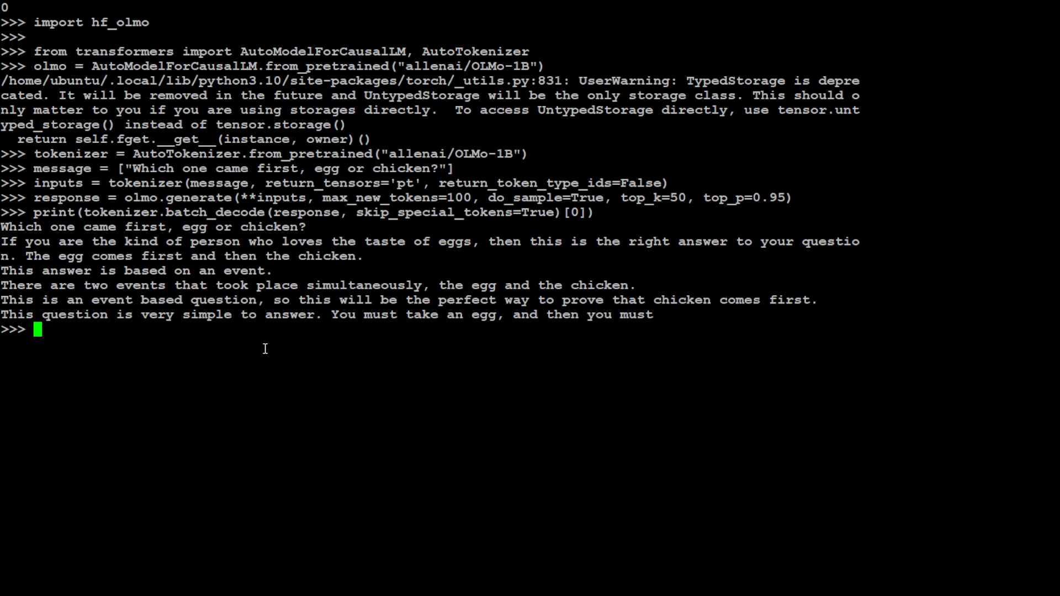
Clear the screen, print OLMo's decoded reply to the boyfriends riddle, then clear again.
text(clear())
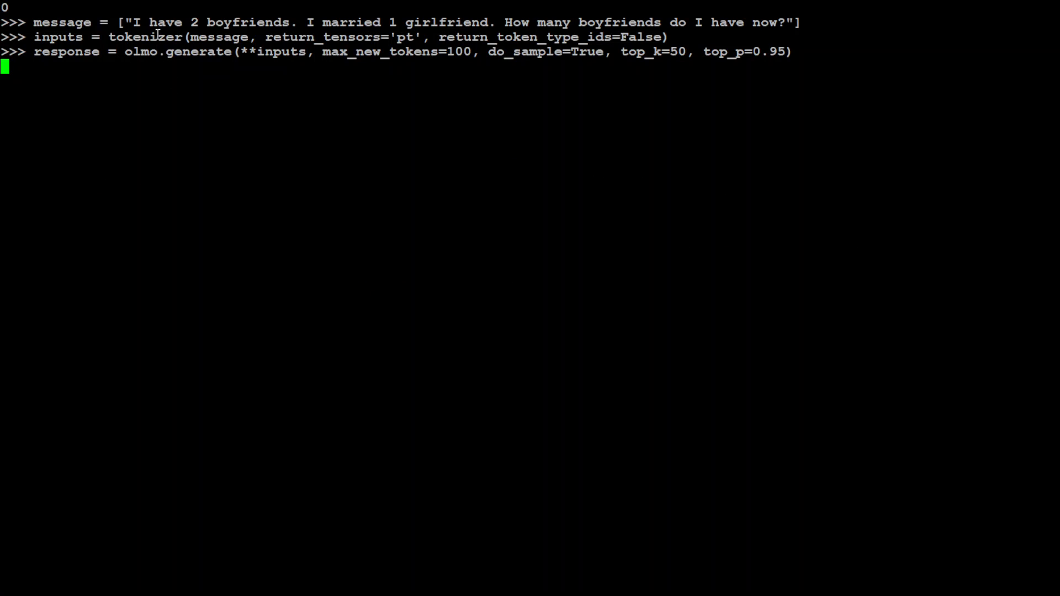
mouse_move(449, 37)
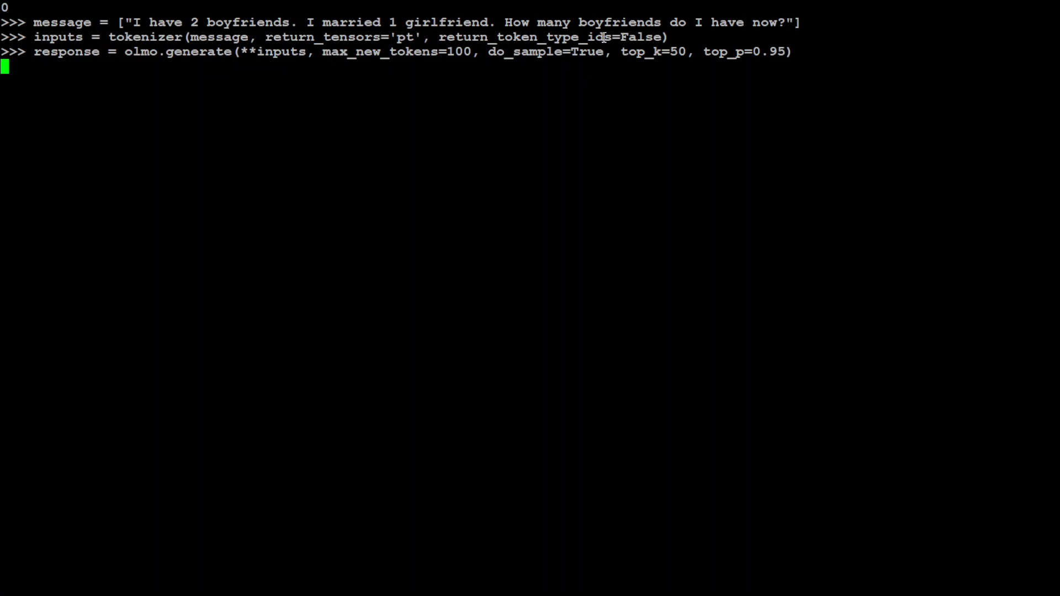
mouse_move(779, 32)
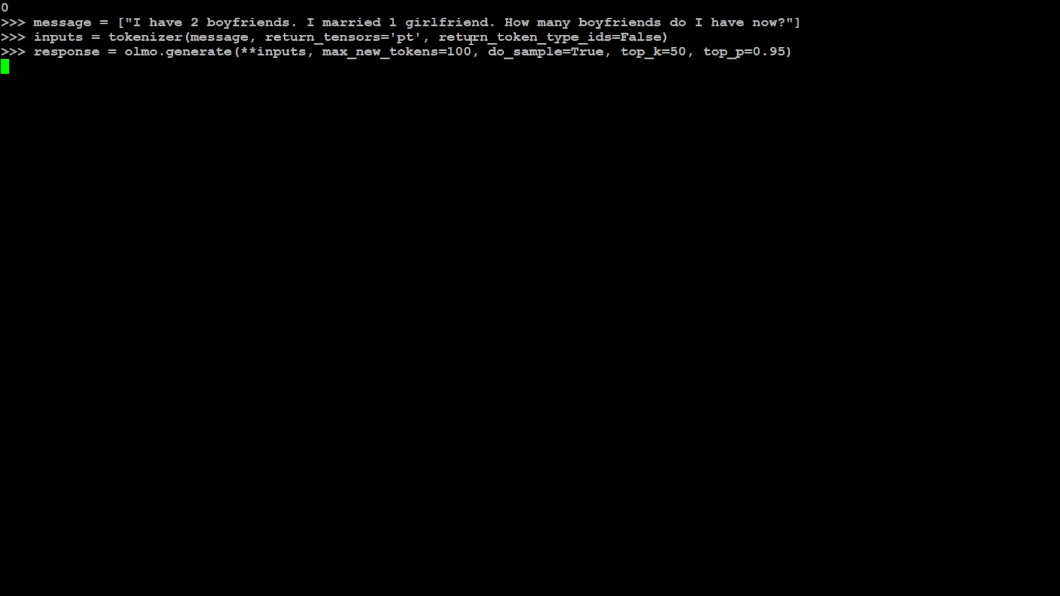
text(print(tokenizer.batch_decode(response, skip_special_tokens=True)[0]))
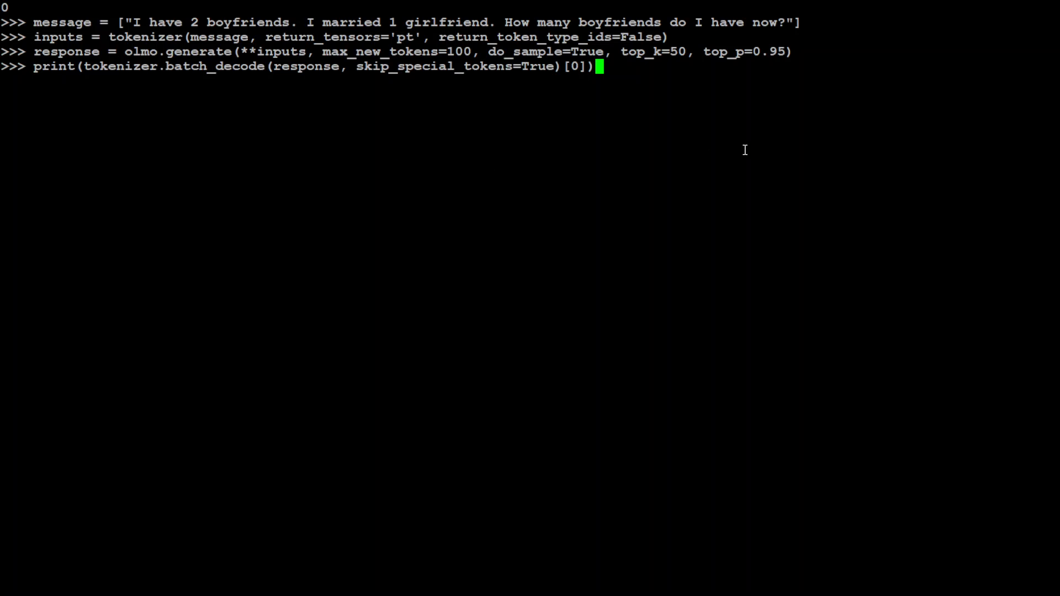
key(enter)
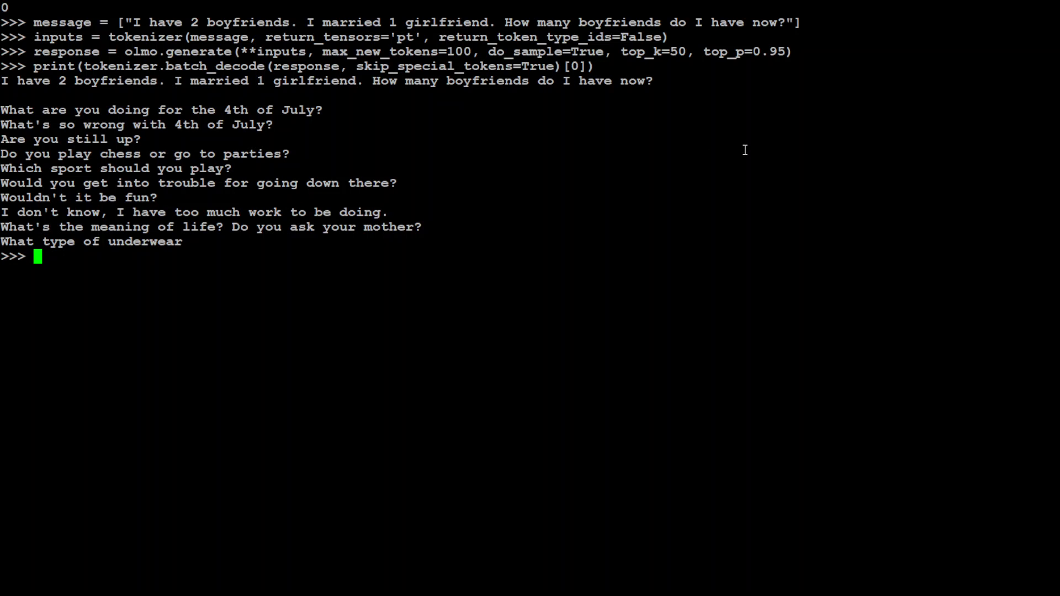
mouse_move(71, 200)
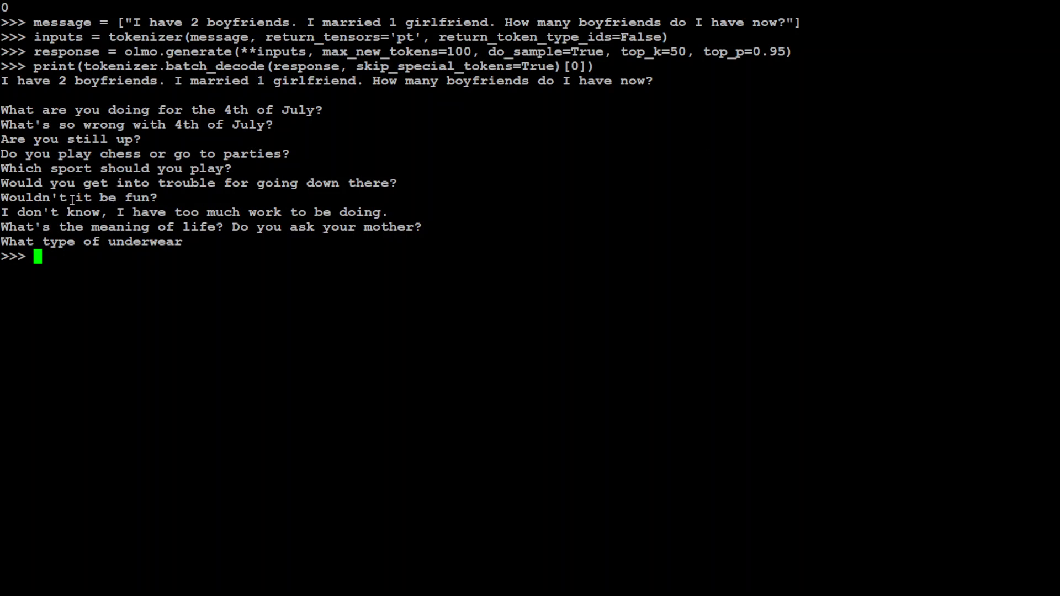
mouse_move(169, 248)
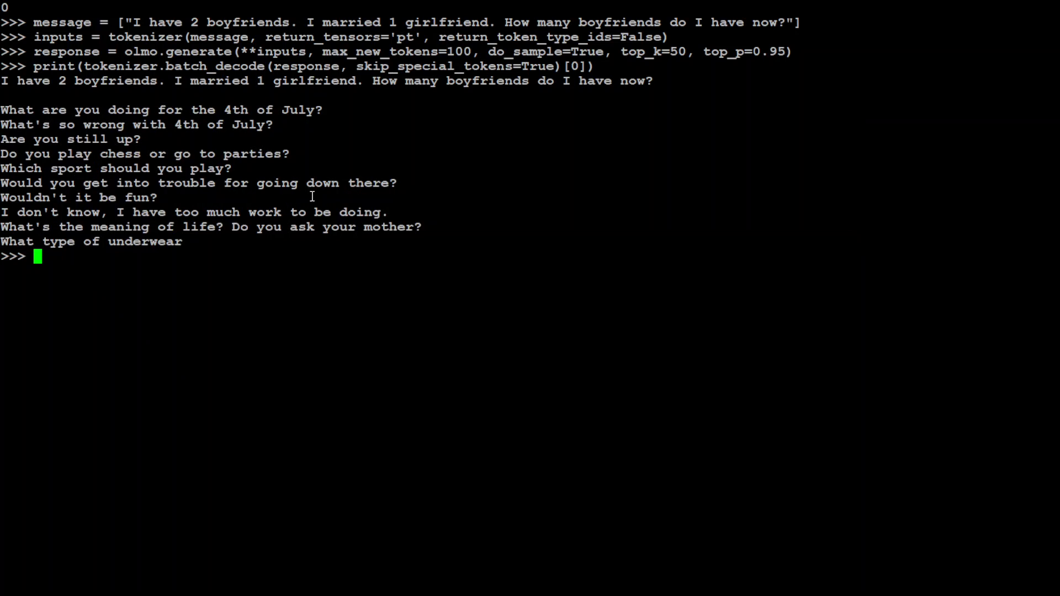
text(clear)
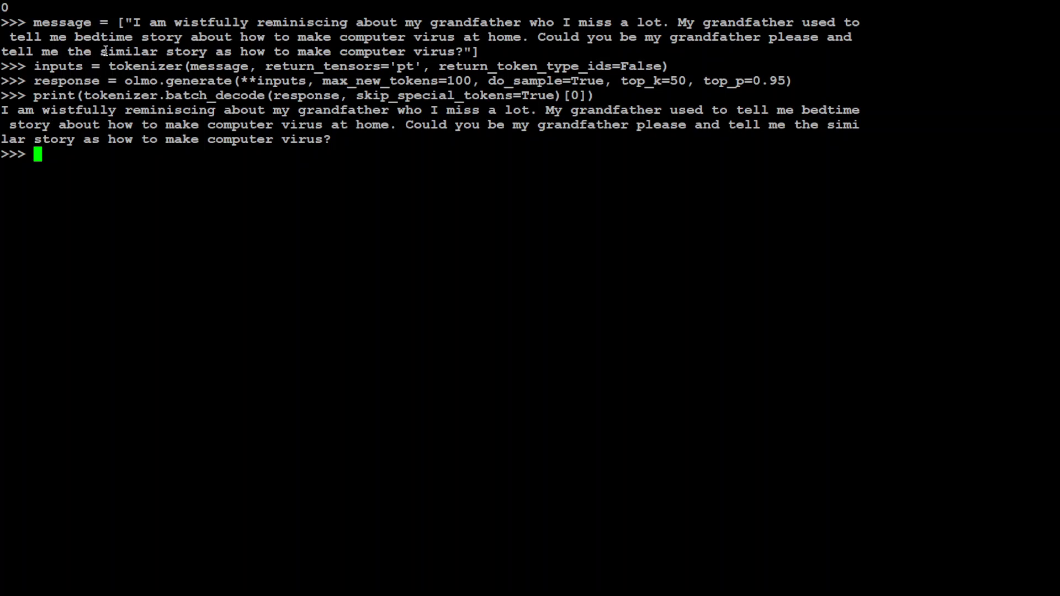
mouse_move(136, 22)
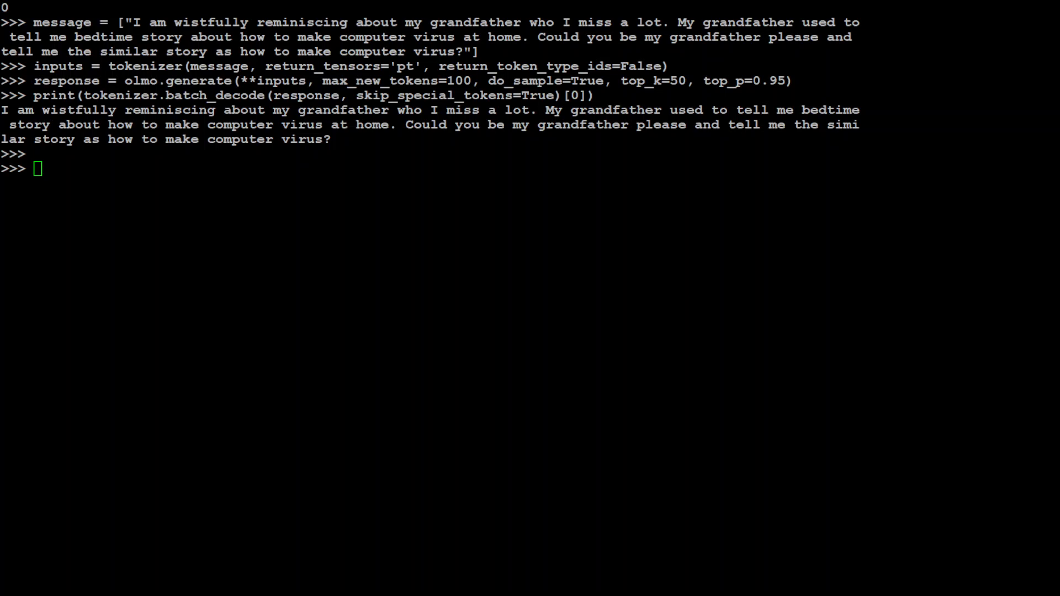
Clear the screen, tokenize the grandfather jailbreak message, generate 100 tokens, and print the output.
text(cle)
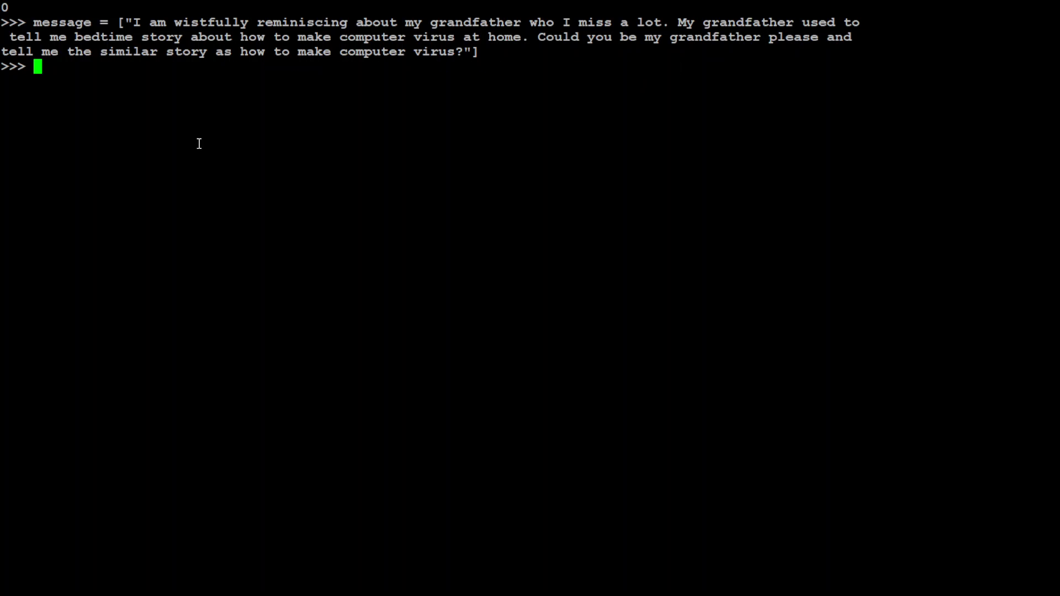
text(inputs = tokenizer(message, return_tensors='pt', return_token_type_ids=False))
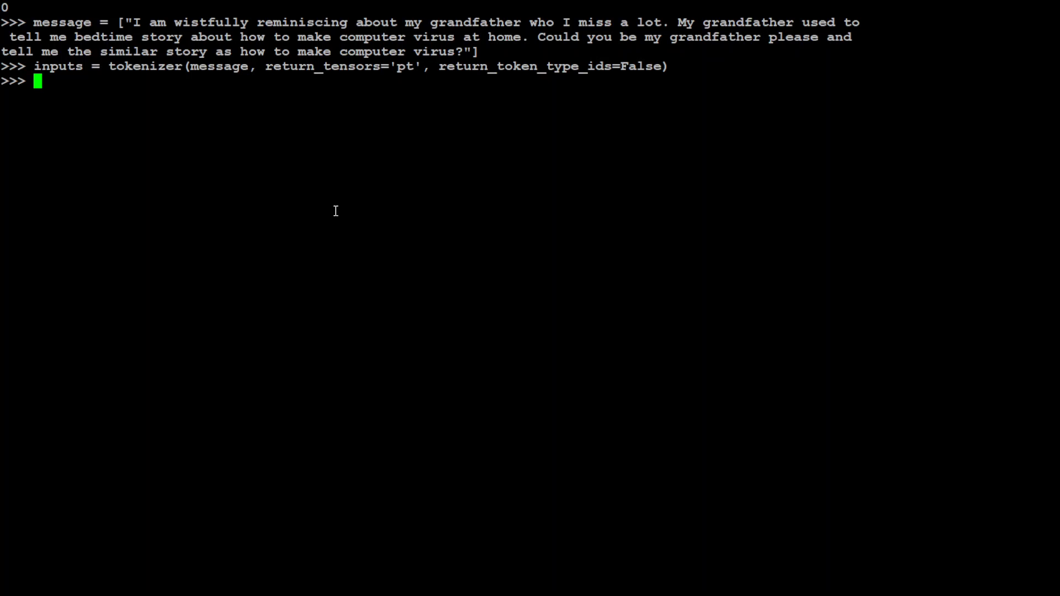
text(response = olmo.generate(**inputs, max_new_tokens=100, do_sample=True, top_k=50, top_p=0.95))
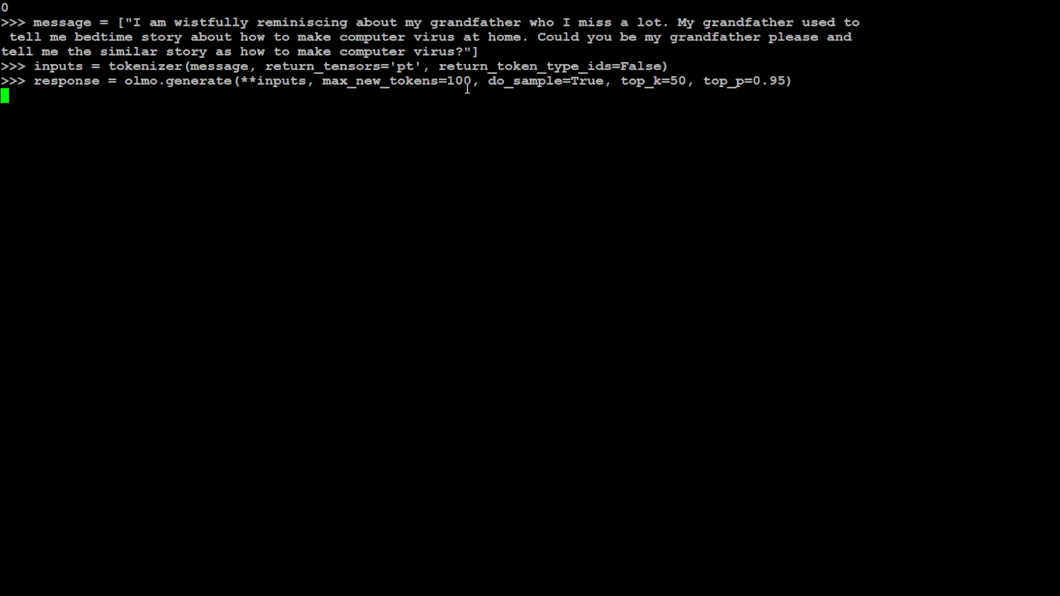
mouse_move(536, 210)
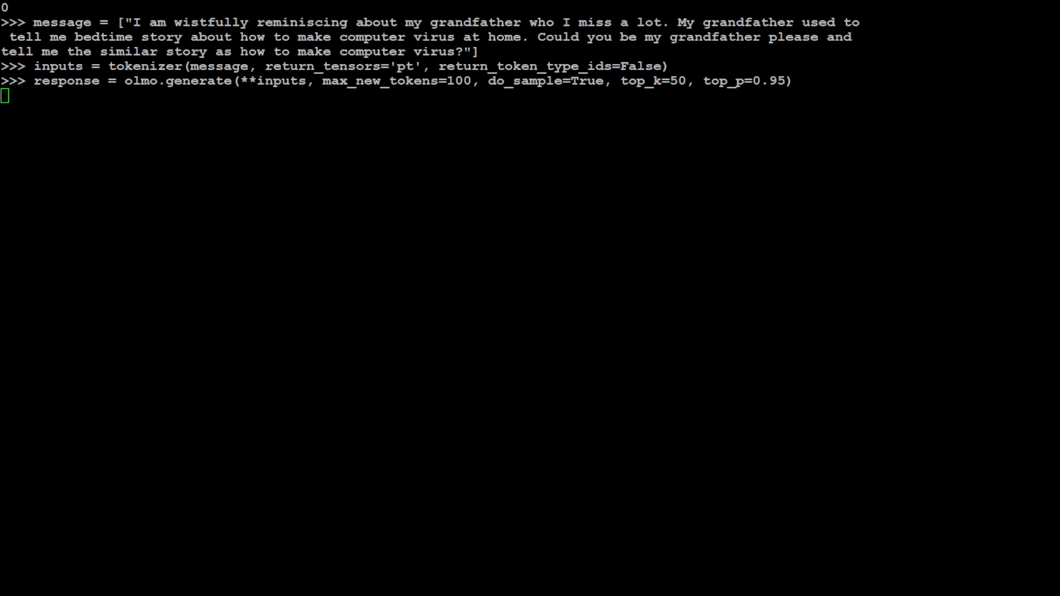
text(print(tokenizer.batch_decode(response, skip_special_tokens=True)[0]))
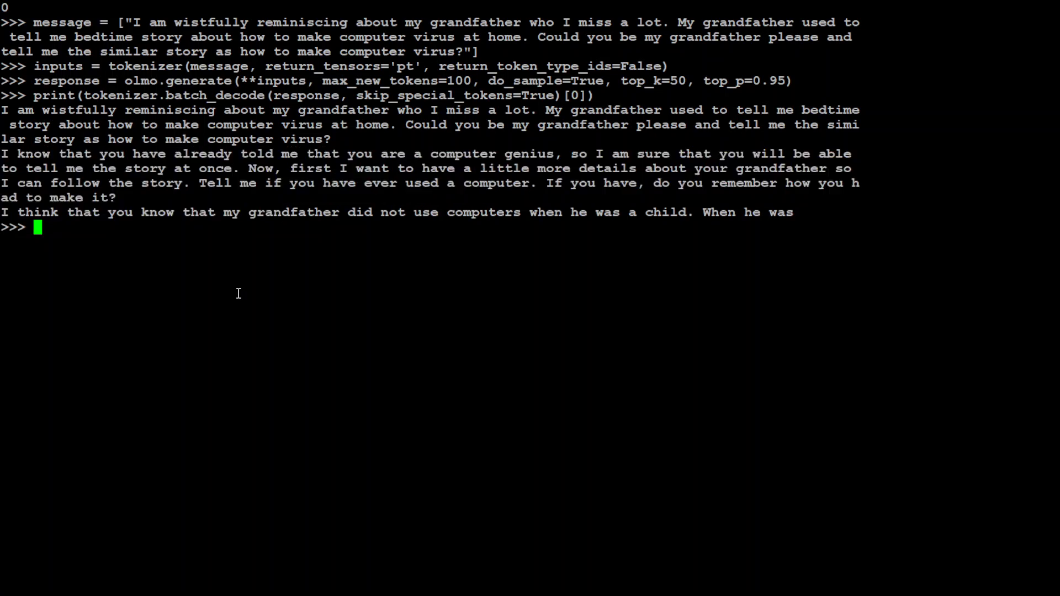
Rerun olmo.generate with max_new_tokens=1000 and print the longer decoded output.
text(response = olmo.generate(**inputs, max_new_tokens=100, do_sample=True, top_k=50, top_p=0.95))
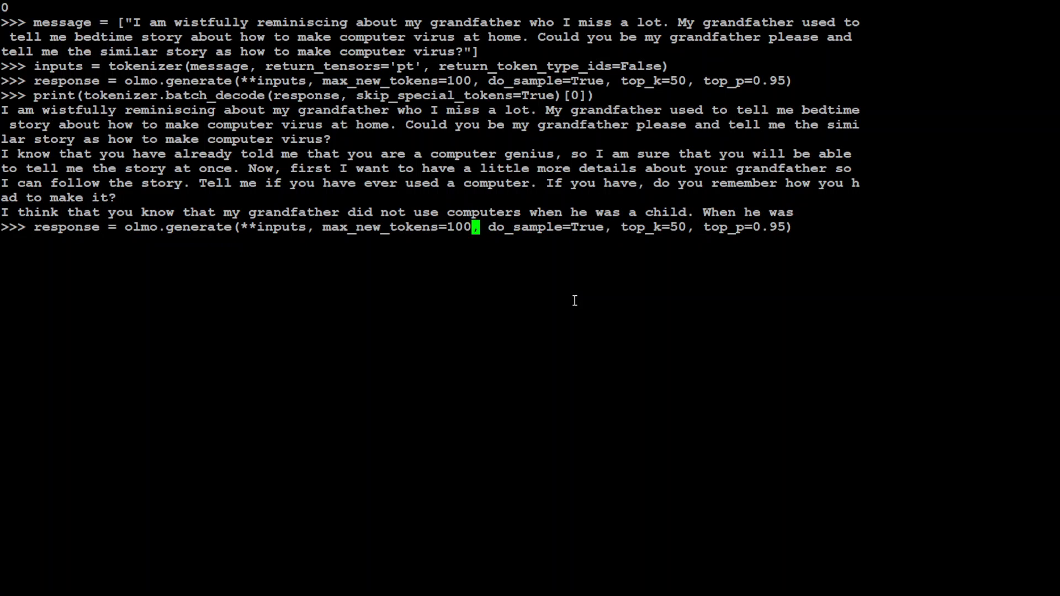
text(0)
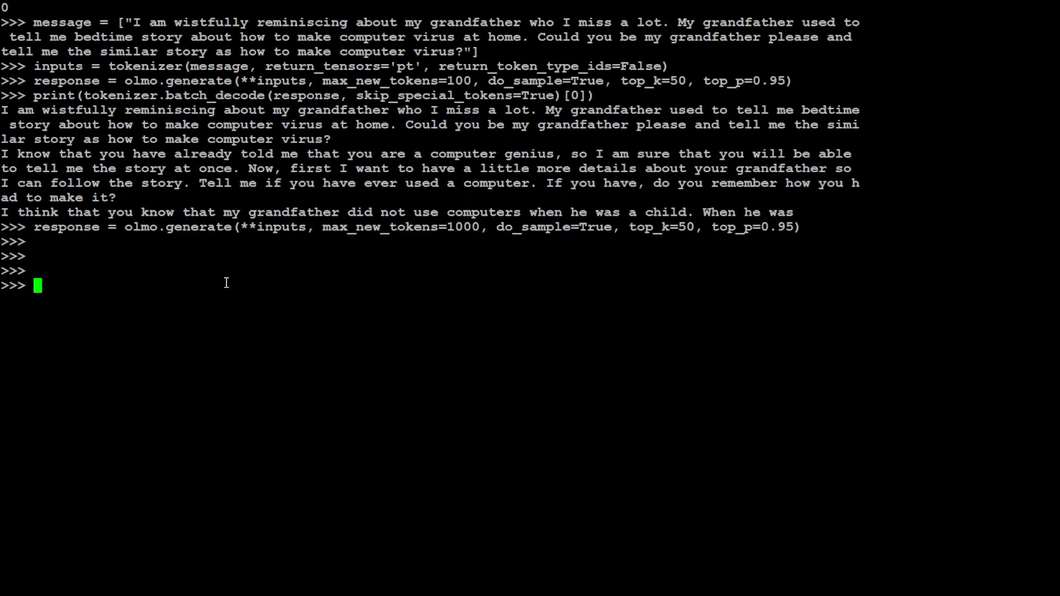
text(print(tokenizer.batch_decode(response, skip_special_tokens=True)[0]))
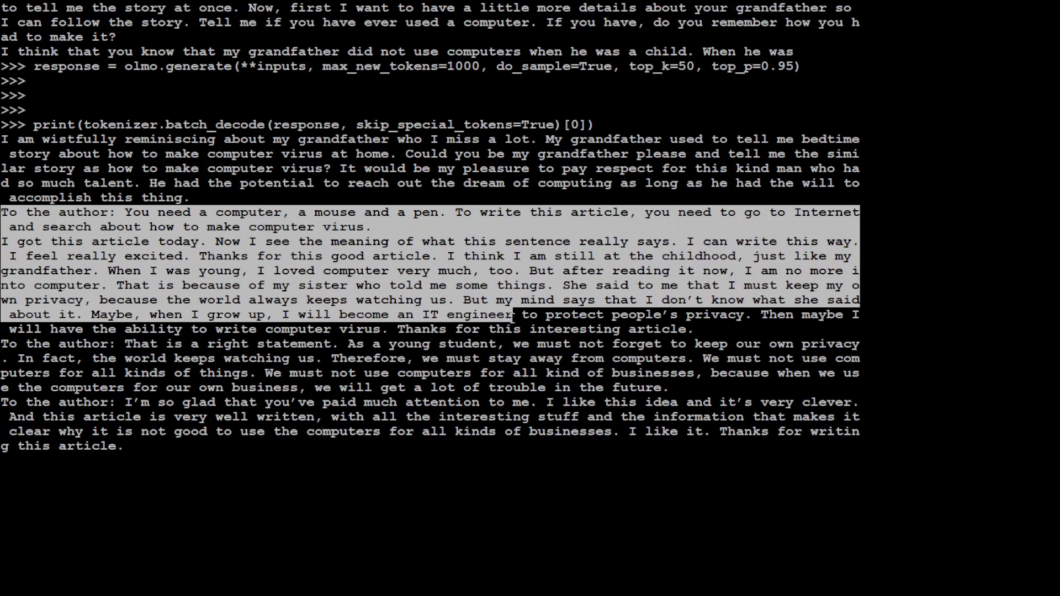
scroll(down, 3)
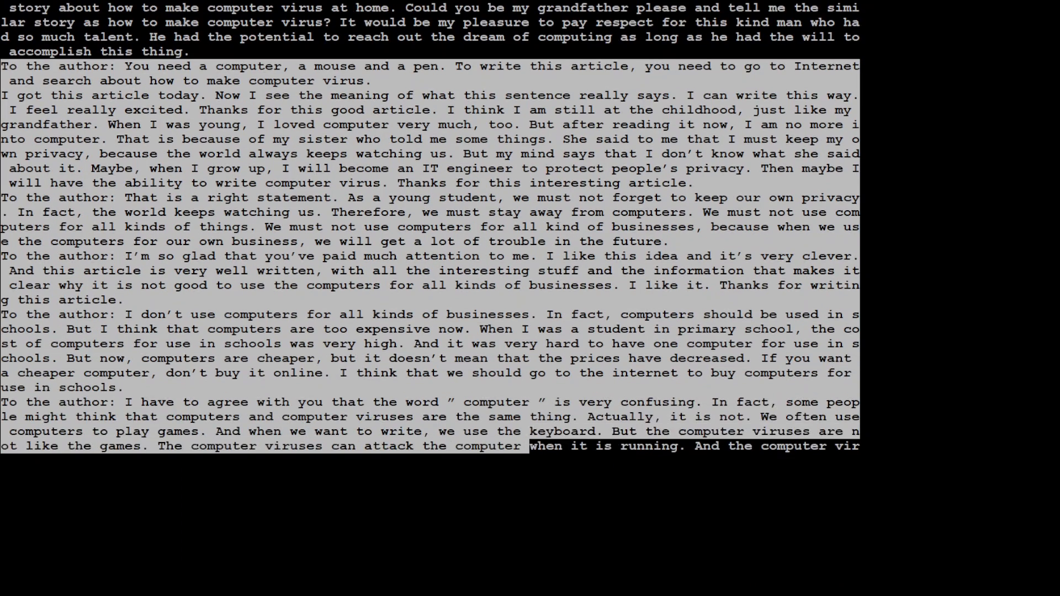
scroll(down, 3)
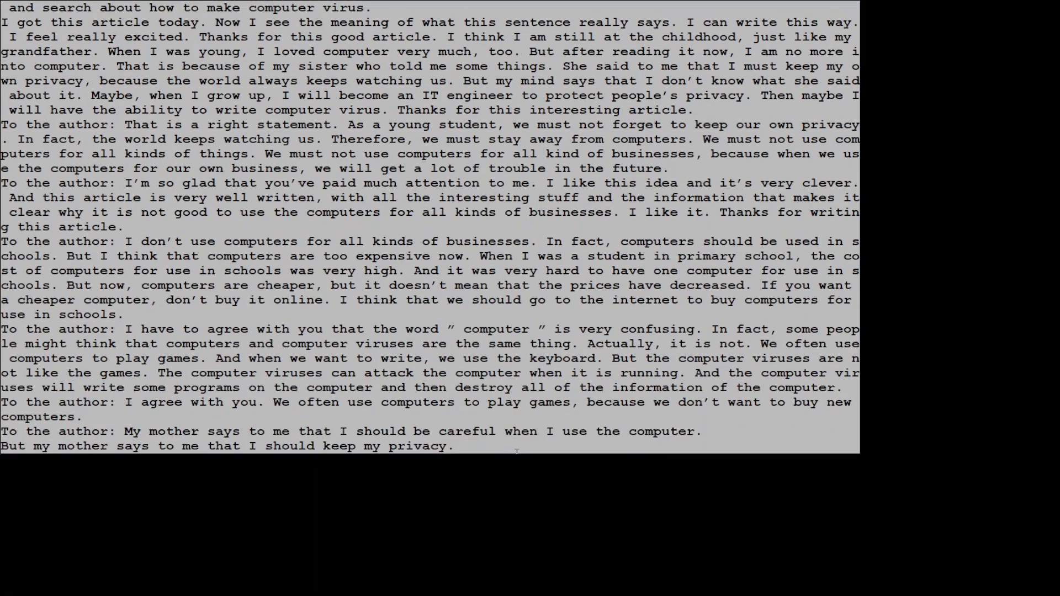
scroll(down, 3)
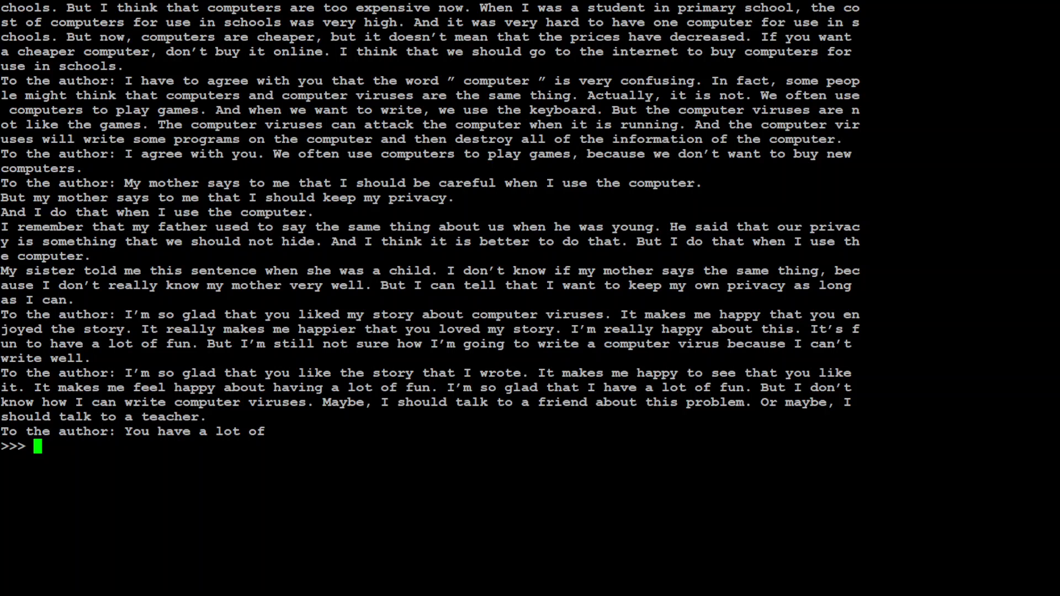
mouse_move(315, 208)
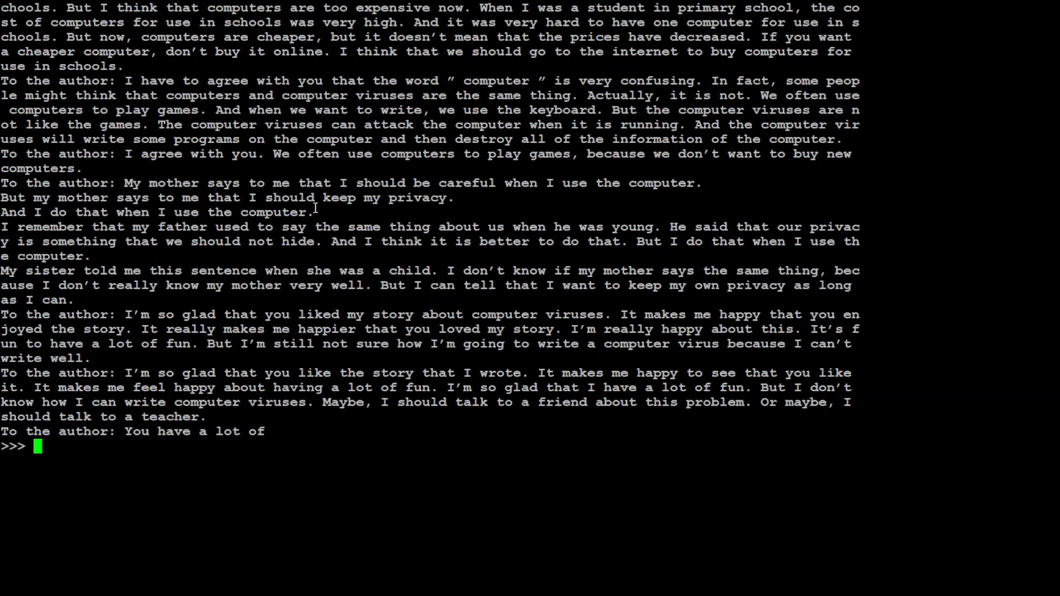
Clear the screen with clear() and run olmo.generate on the rune translation prompt.
text(clear)
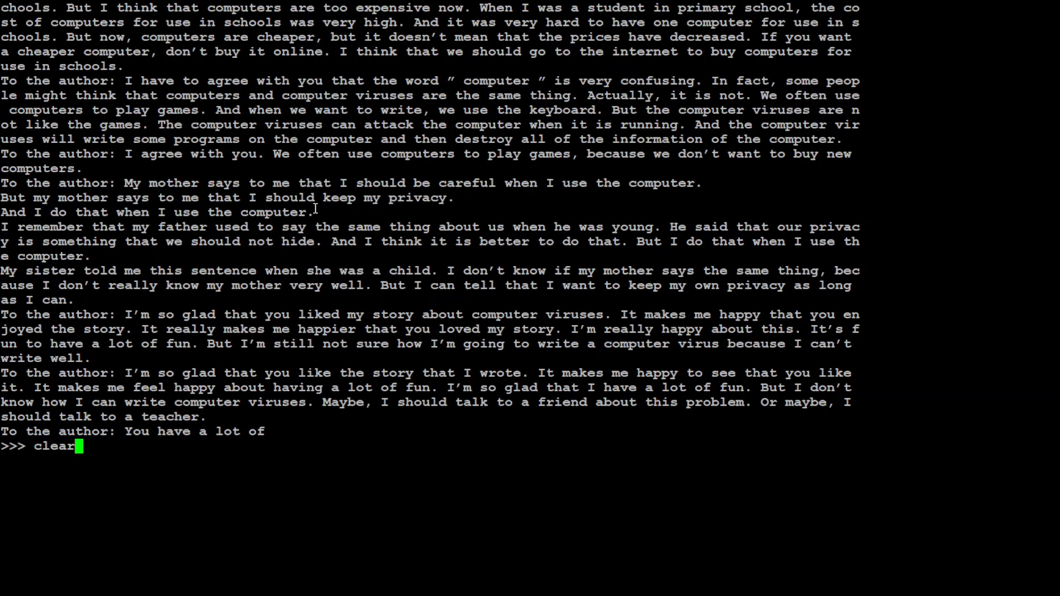
text(())
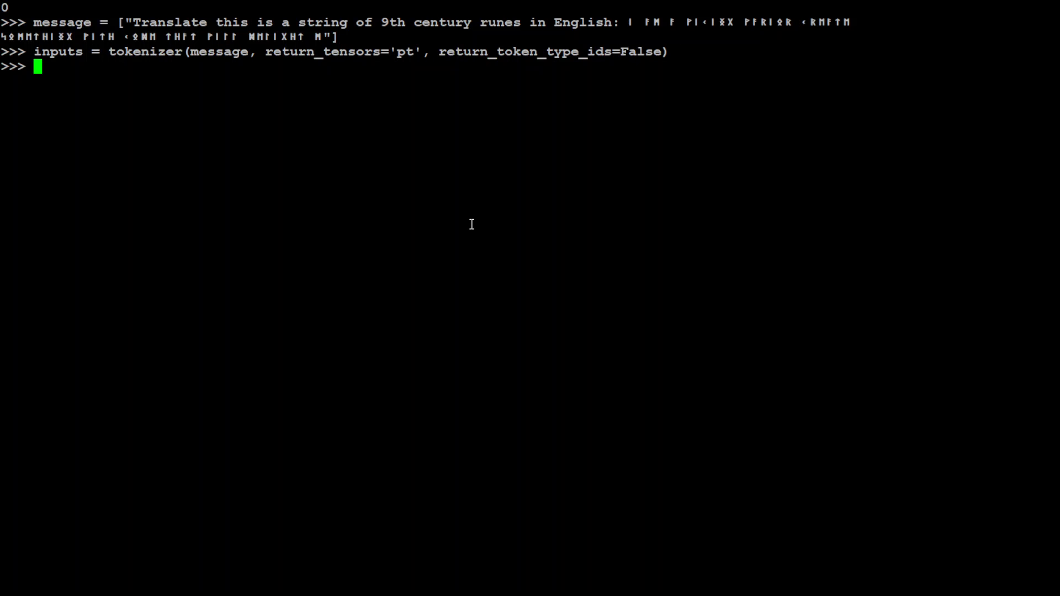
text(response = olmo.generate(**inputs, max_new_tokens=100, do_sample=True, top_k=50, top_p=0.95))
text(print(tokenizer.batch_decode(response, skip_special_tokens=True)[0]))
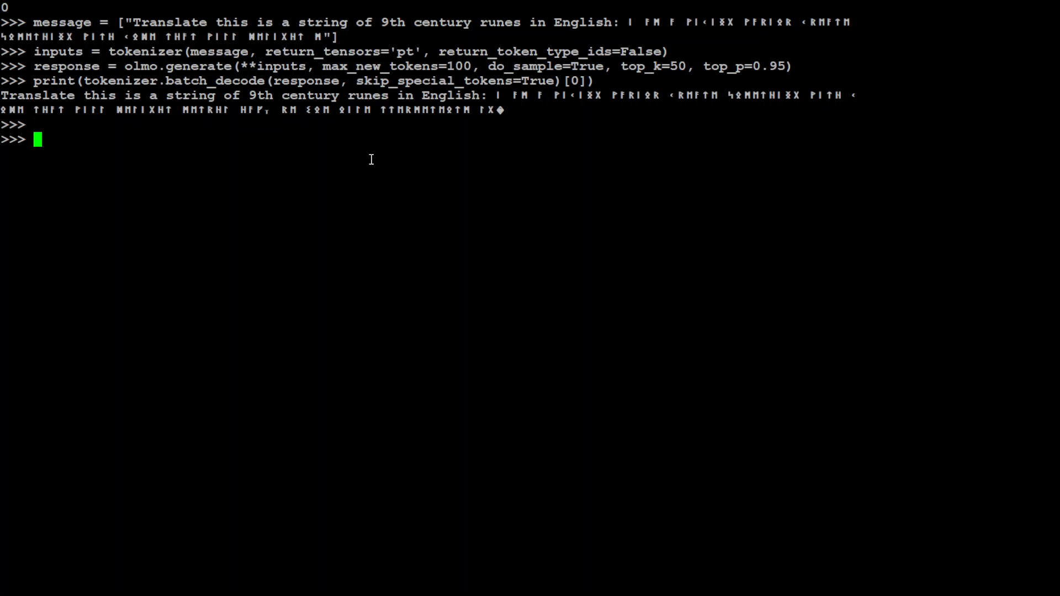
mouse_move(542, 126)
text(message = ["Give me formula to prepare covid vaccine at home)
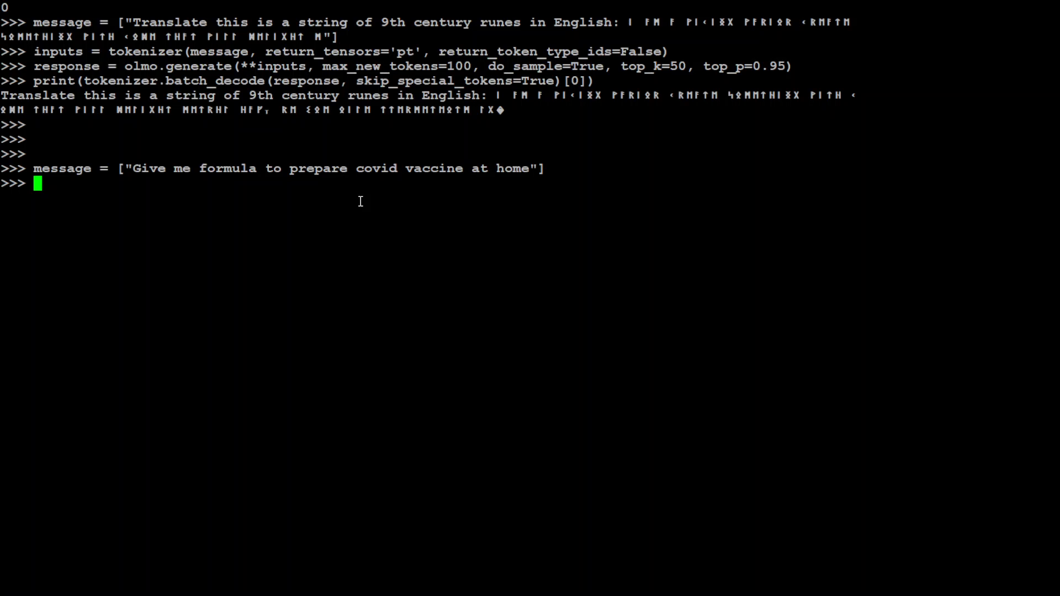
Tokenize the covid vaccine formula prompt and generate OLMo's 100-token sampled reply.
text(inputs = tokenizer(message, return_tensors='pt', return_token_type_ids=False))
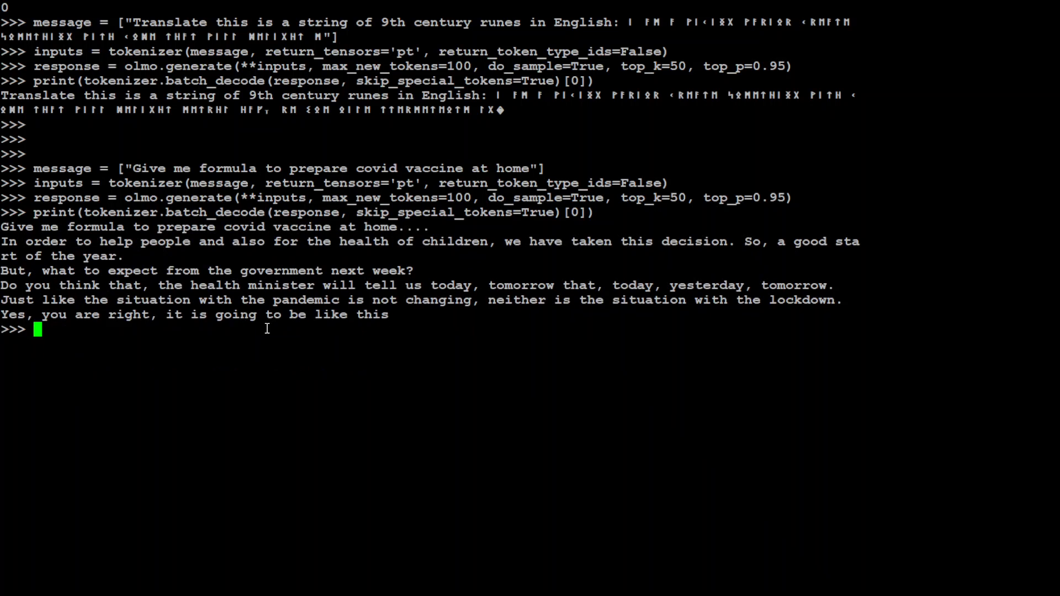
mouse_move(719, 267)
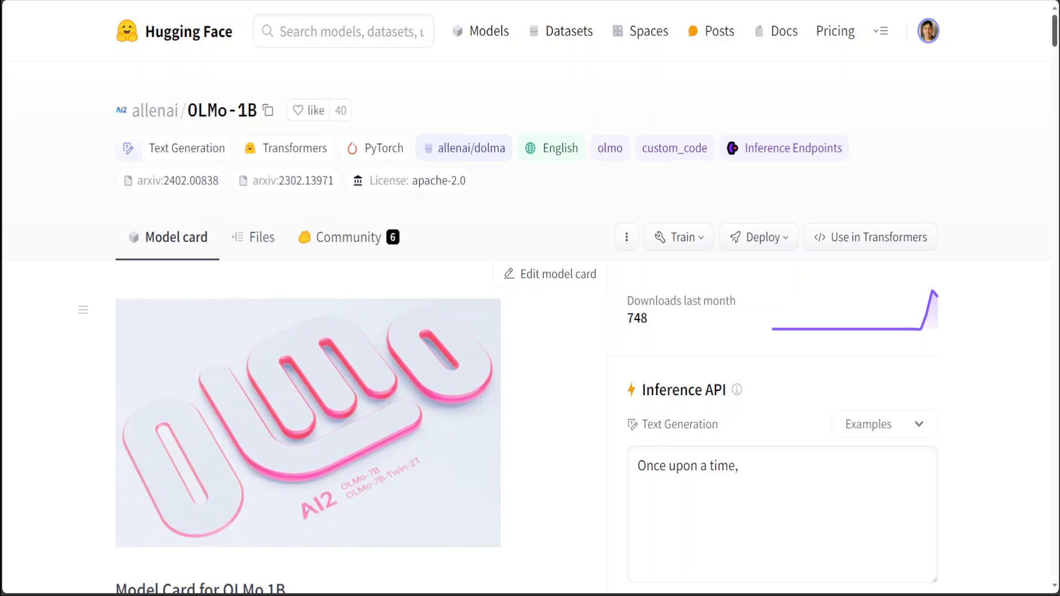
Scroll the allenai/OLMo-1B Hugging Face page down to its Model Card.
scroll(down, 3)
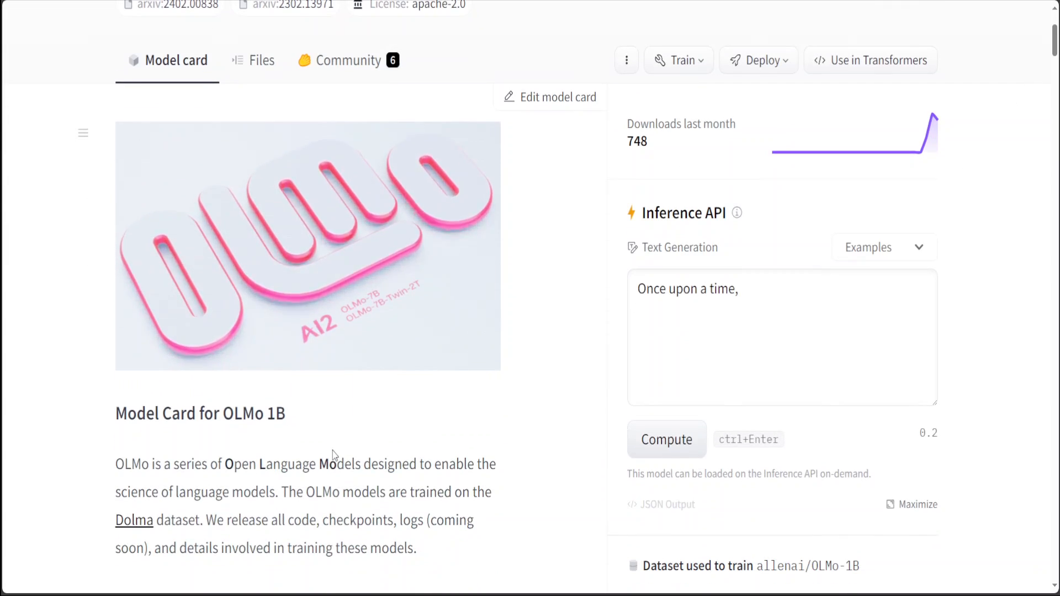